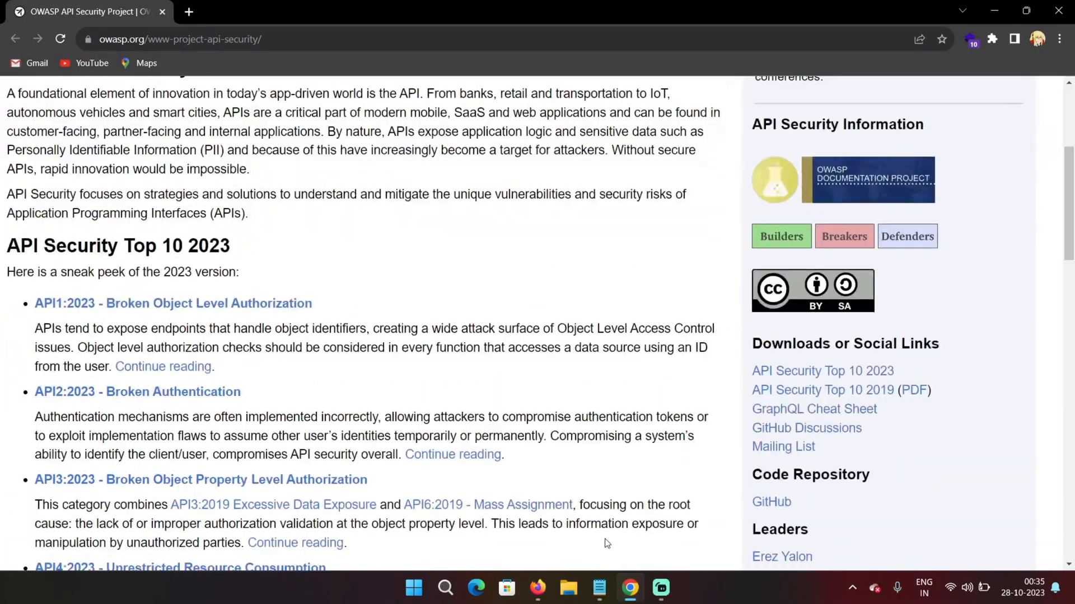
Step: Open the full API5:2023 Broken Function Level Authorization article and scroll to 'Is the API Vulnerable?'
scroll(down, 3)
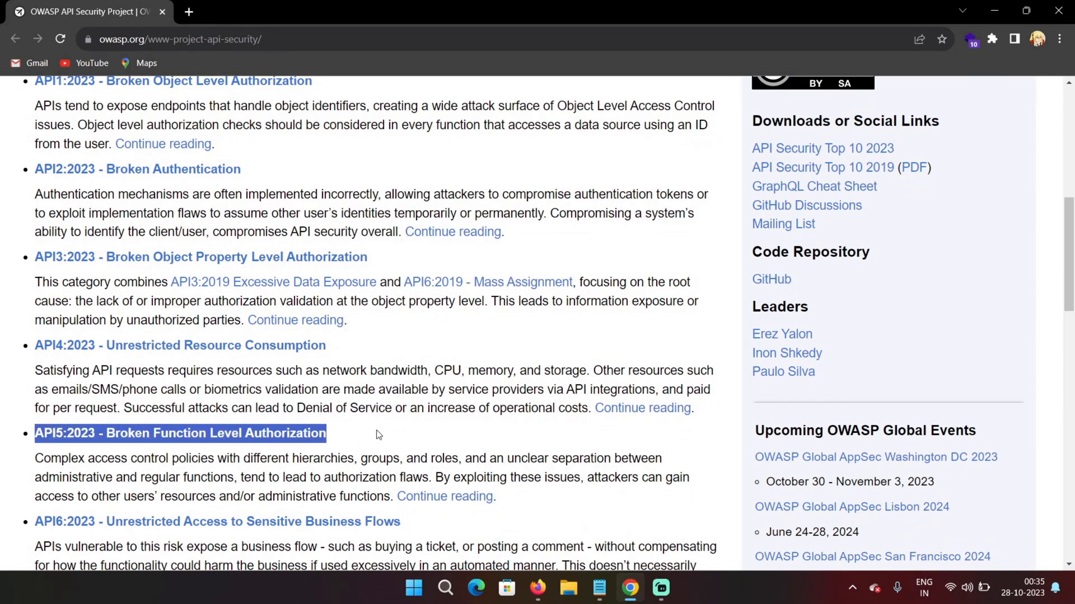
click(444, 496)
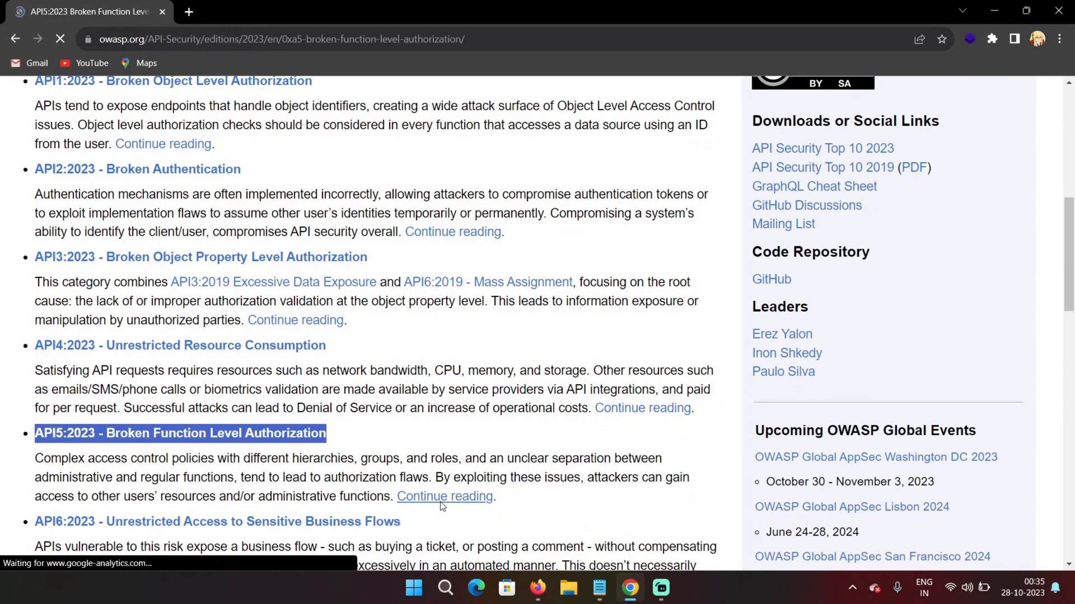
click(444, 496)
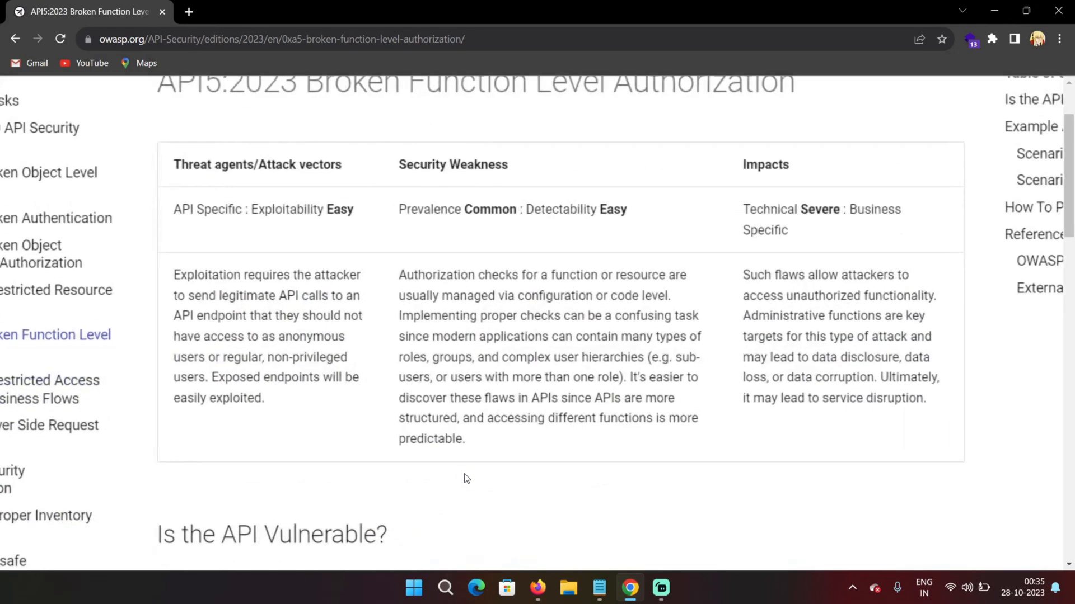
scroll(down, 3)
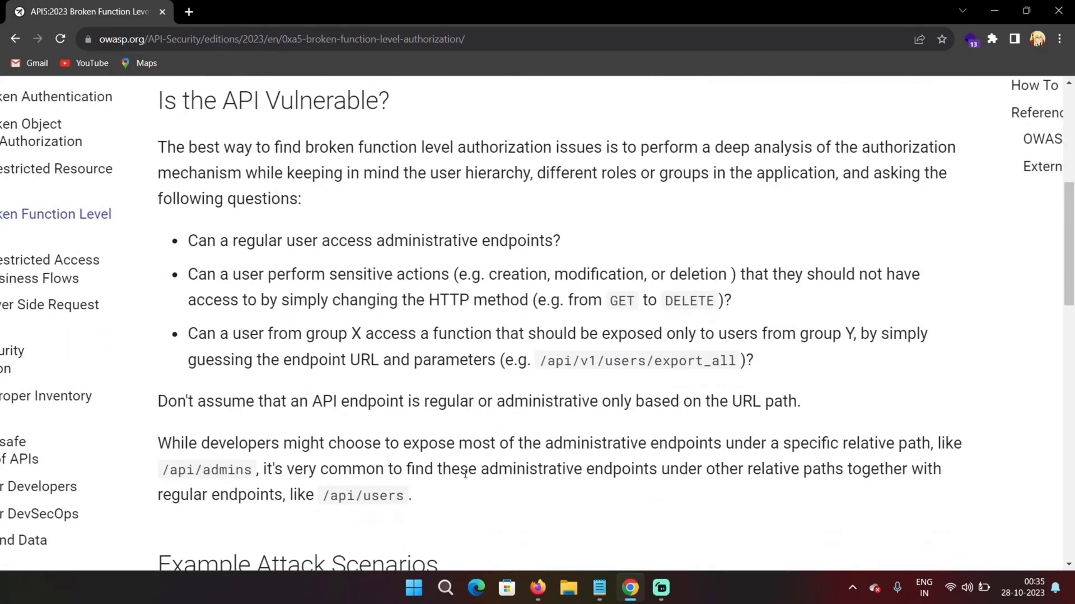
mouse_move(553, 522)
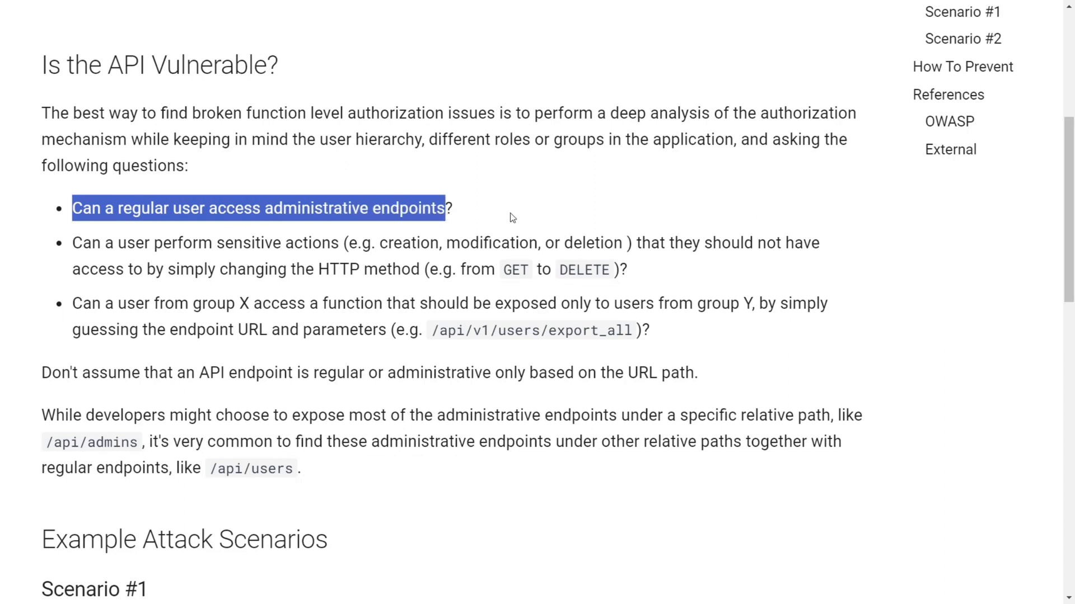
Step: Highlight the second and third vulnerability questions in turn, clearing each highlight
click(510, 217)
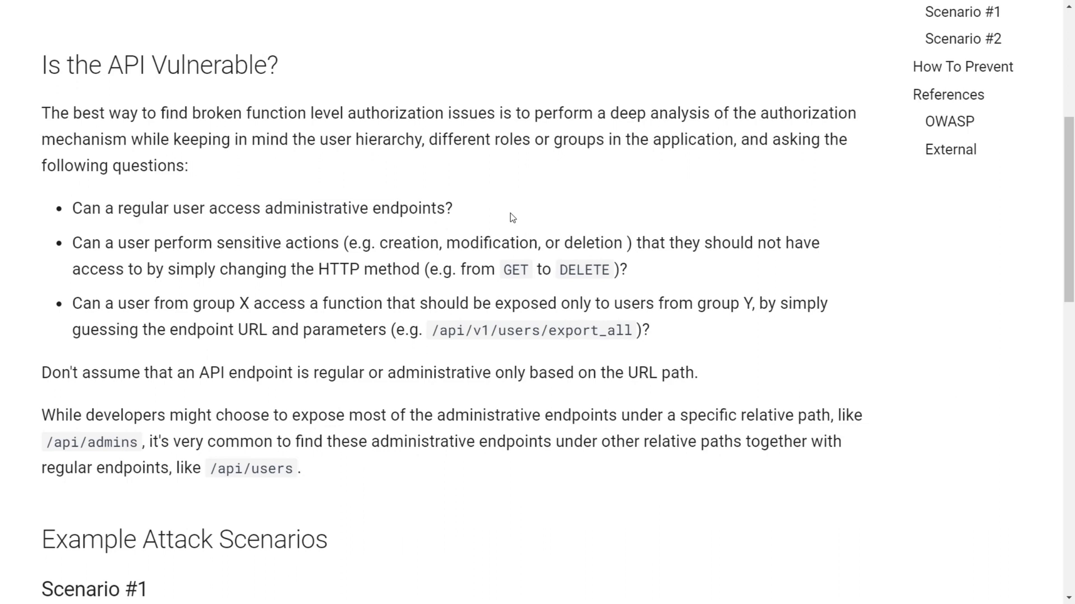
mouse_move(445, 223)
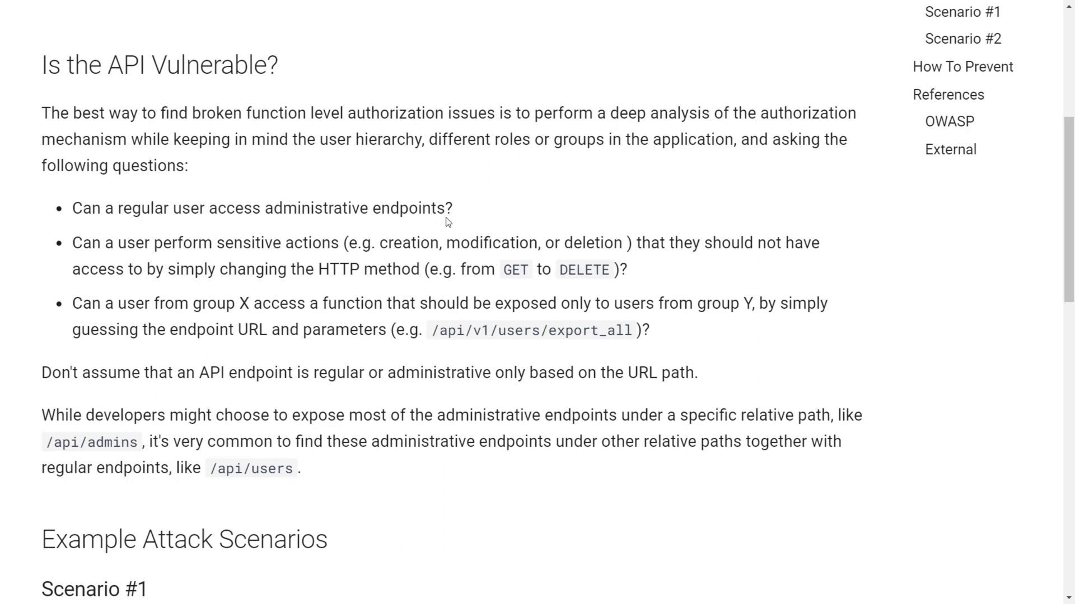
double_click(87, 244)
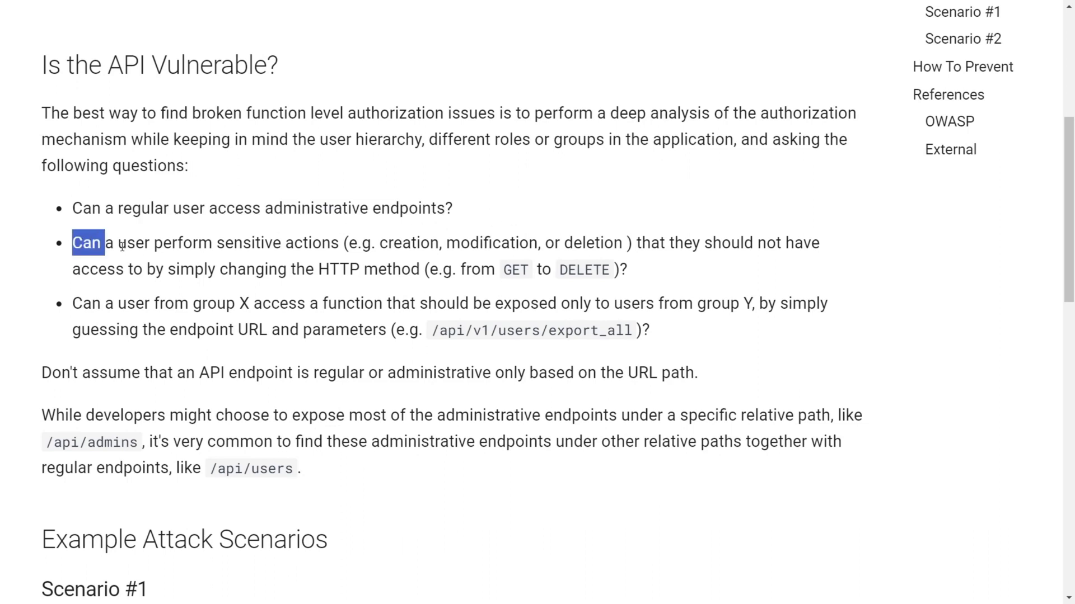
drag(74, 242, 626, 269)
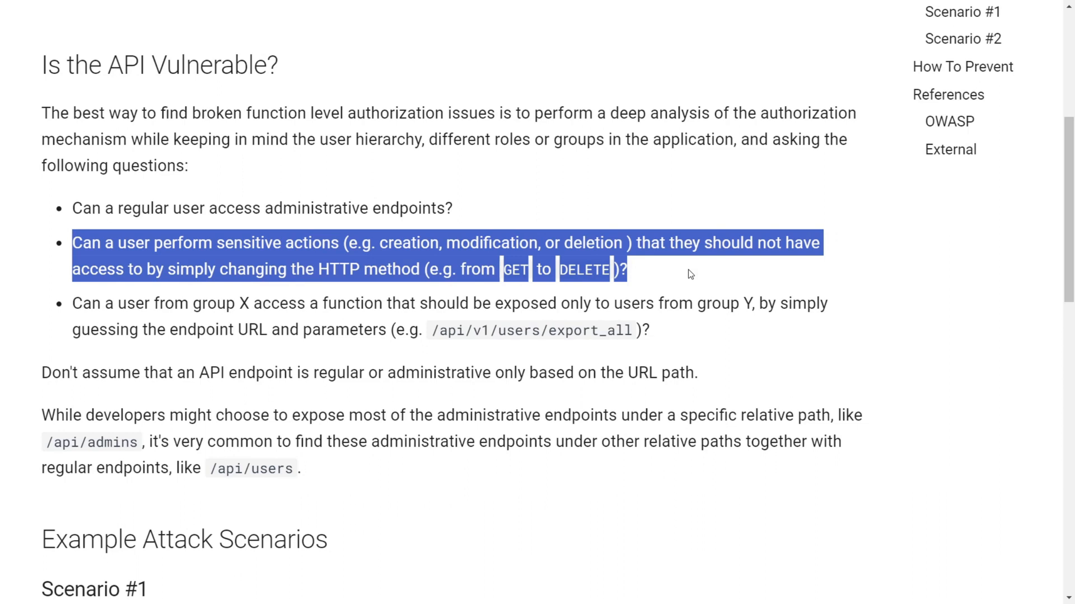
click(689, 274)
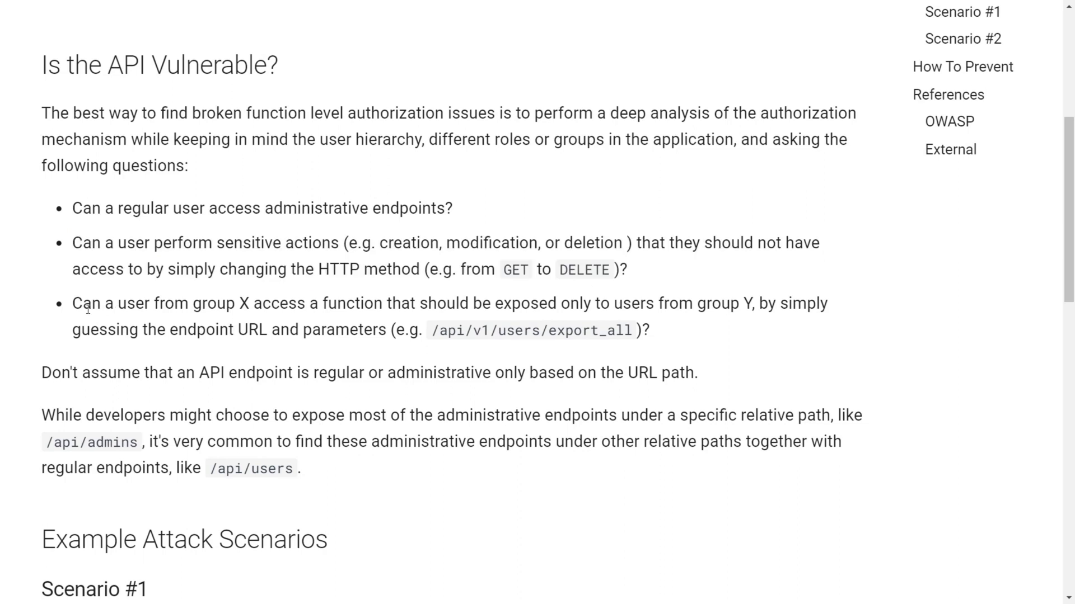
drag(71, 303, 647, 329)
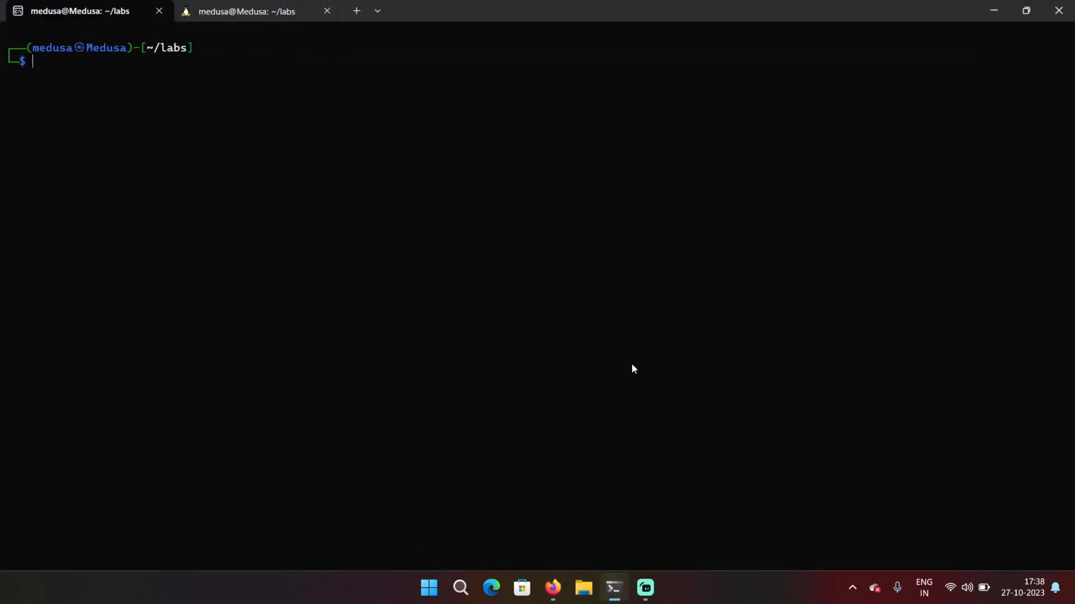
Step: List the lab files and start the vulnerable server with python3 bfla_vuln.py
text(ls)
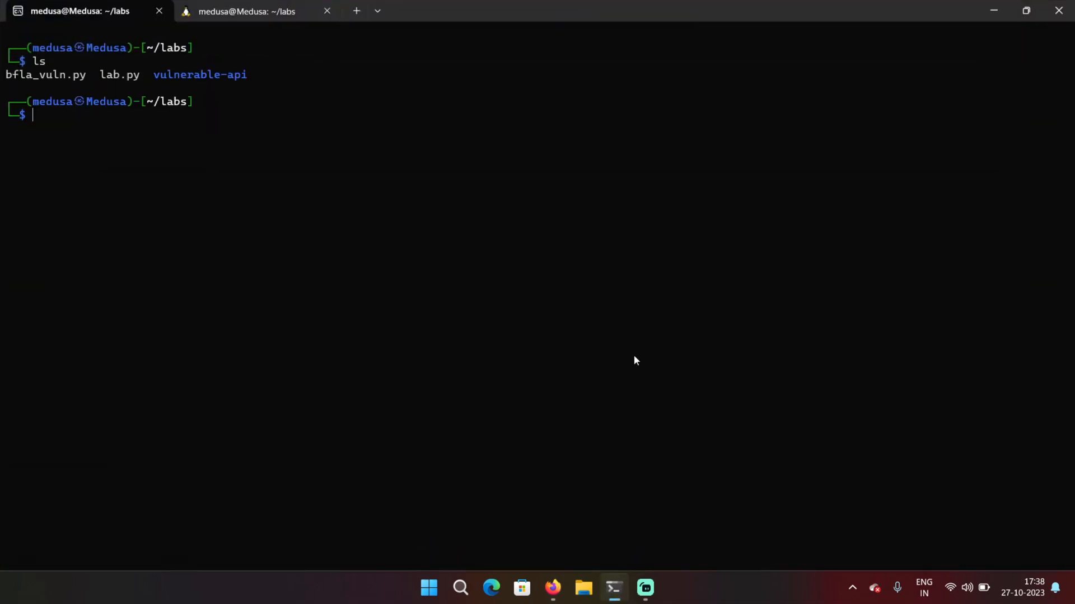
double_click(45, 75)
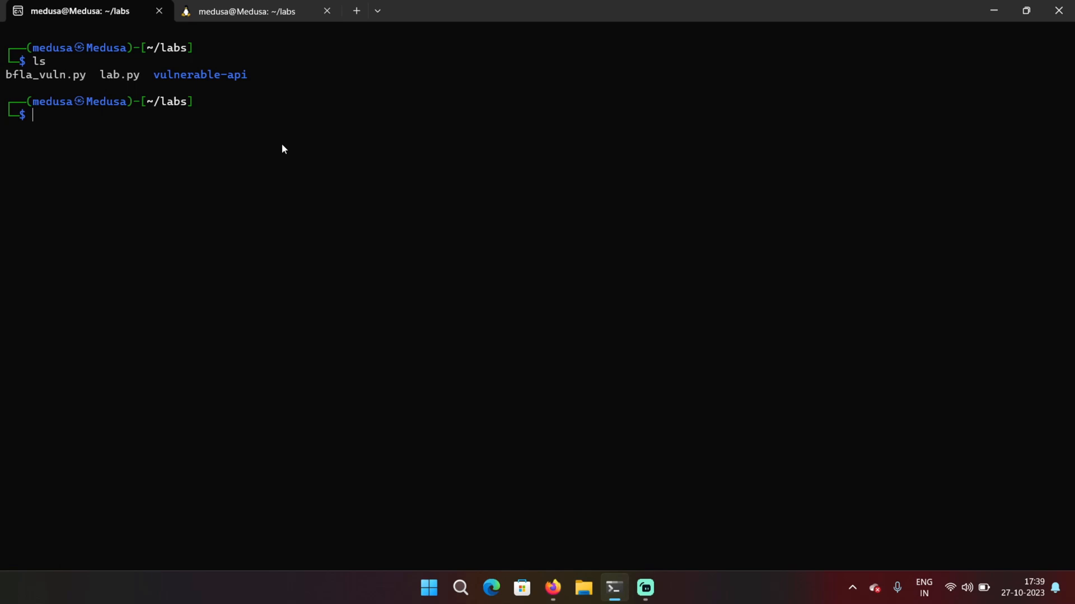
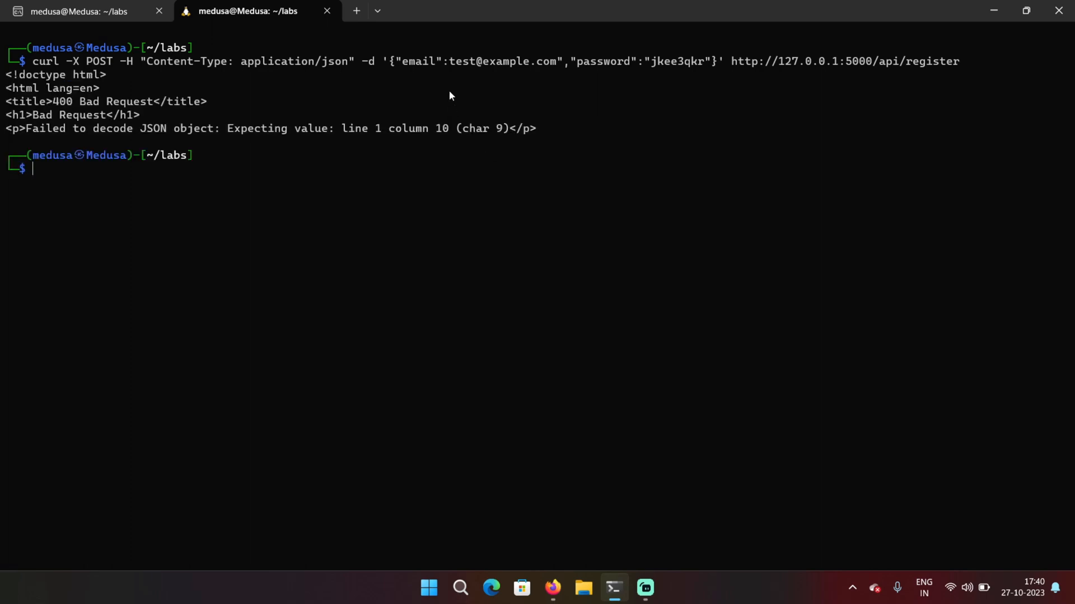
double_click(456, 61)
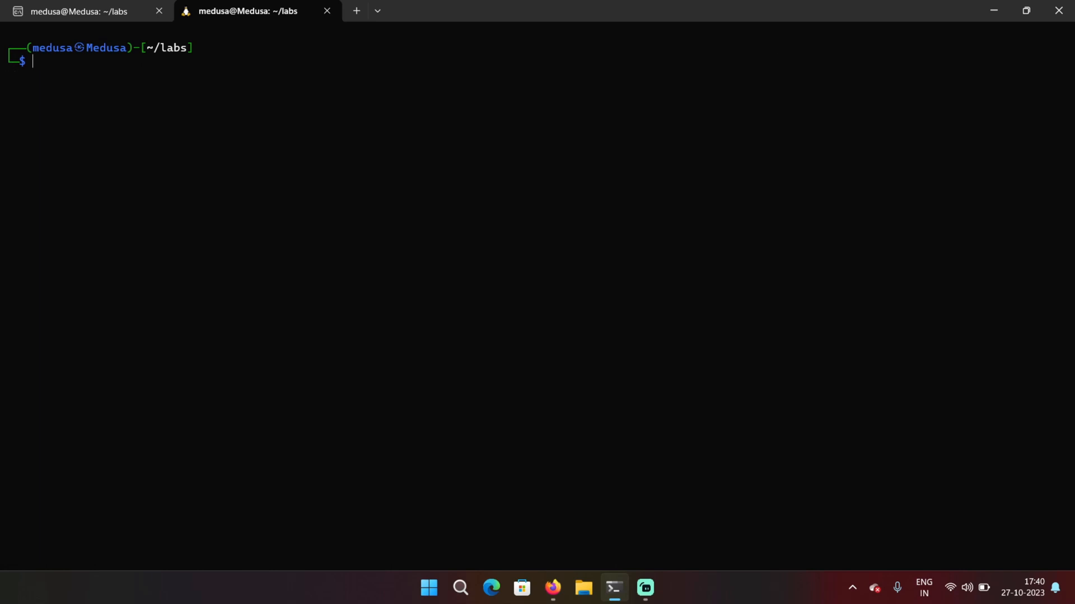
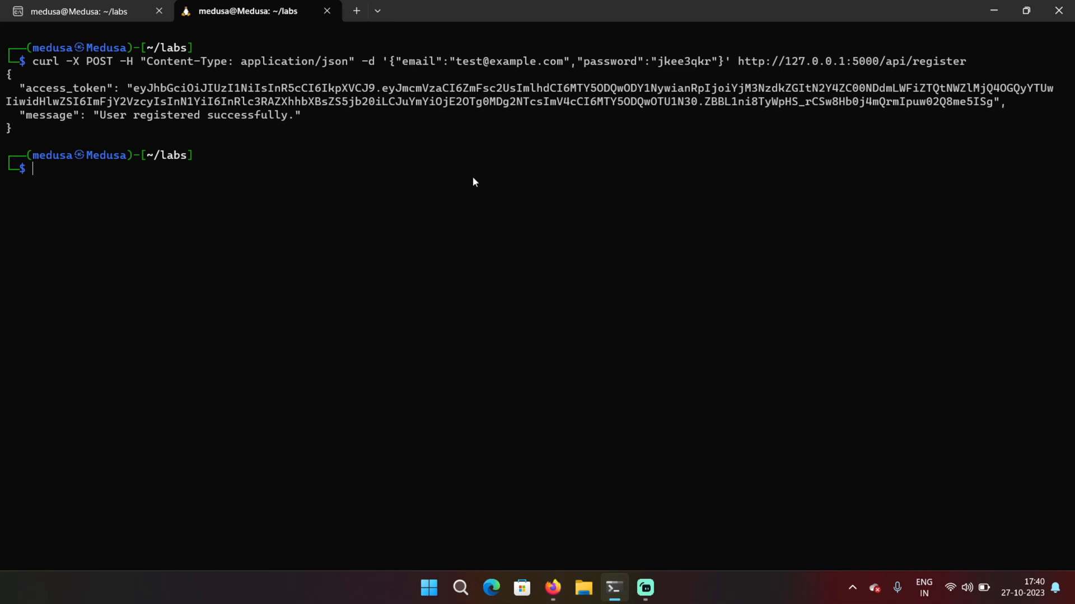
Step: Re-run the register curl with corrected JSON and copy the returned access_token
mouse_move(303, 129)
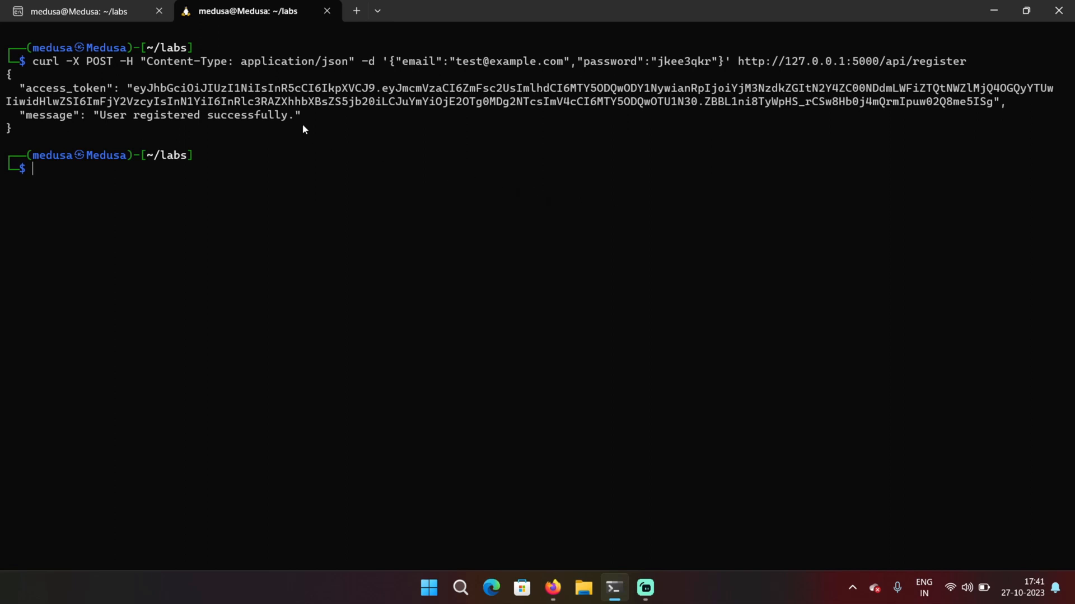
mouse_move(131, 119)
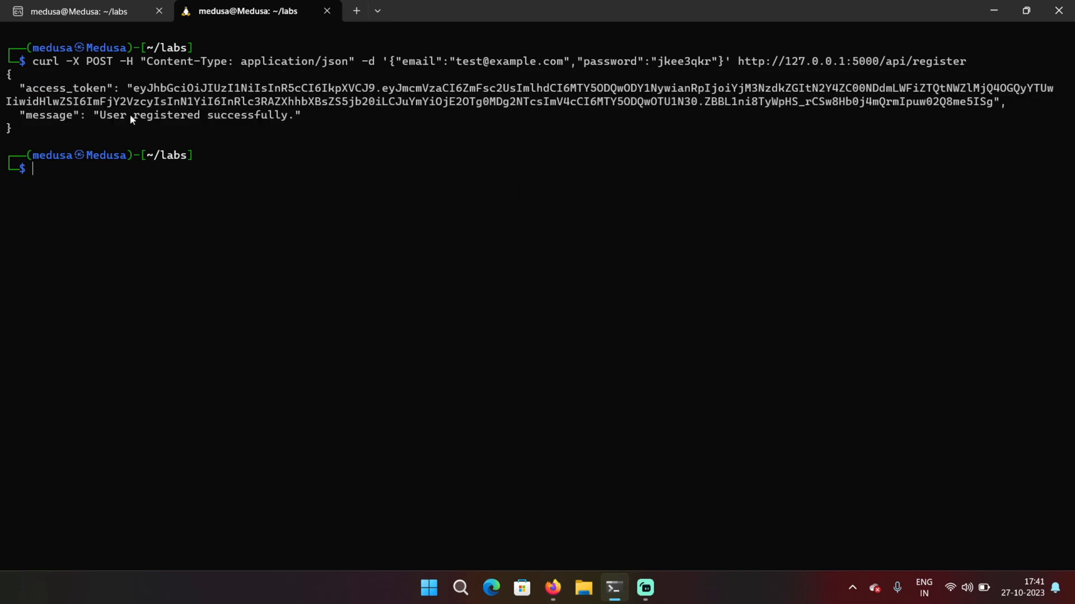
drag(128, 89, 713, 115)
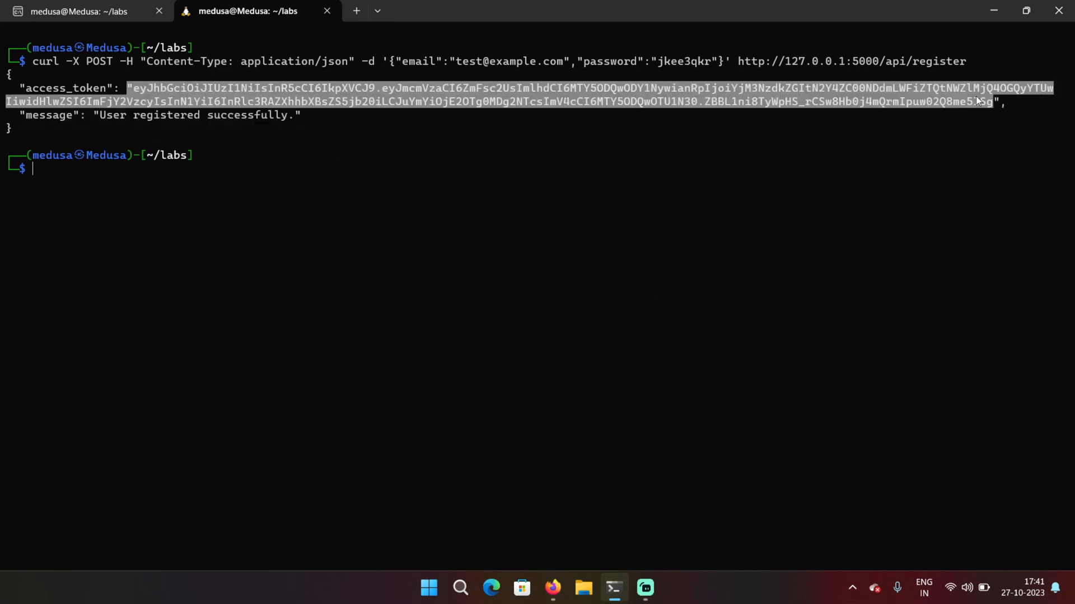
click(941, 210)
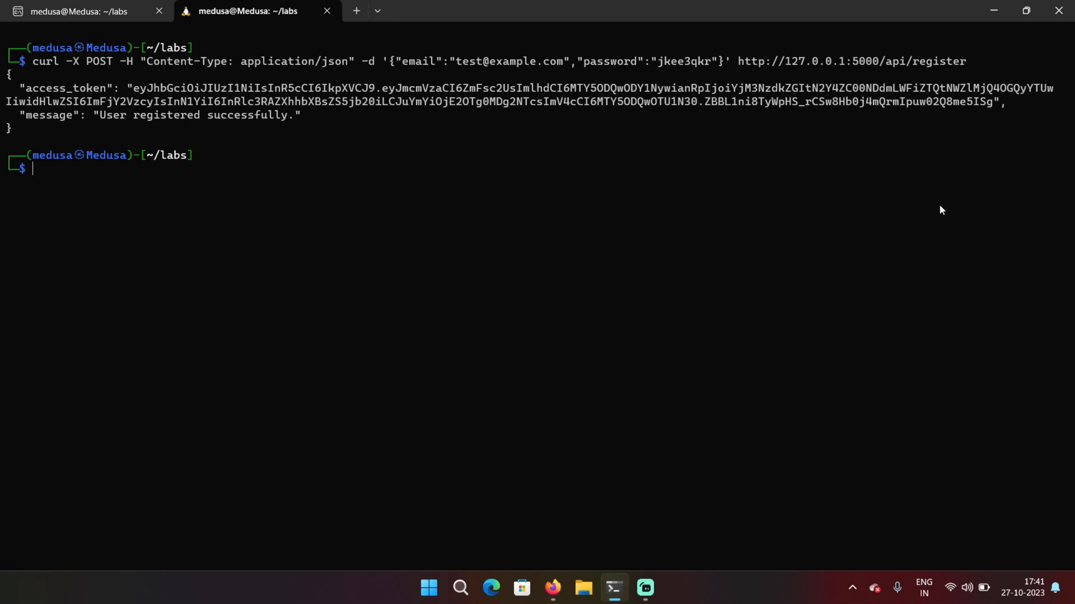
text(cu)
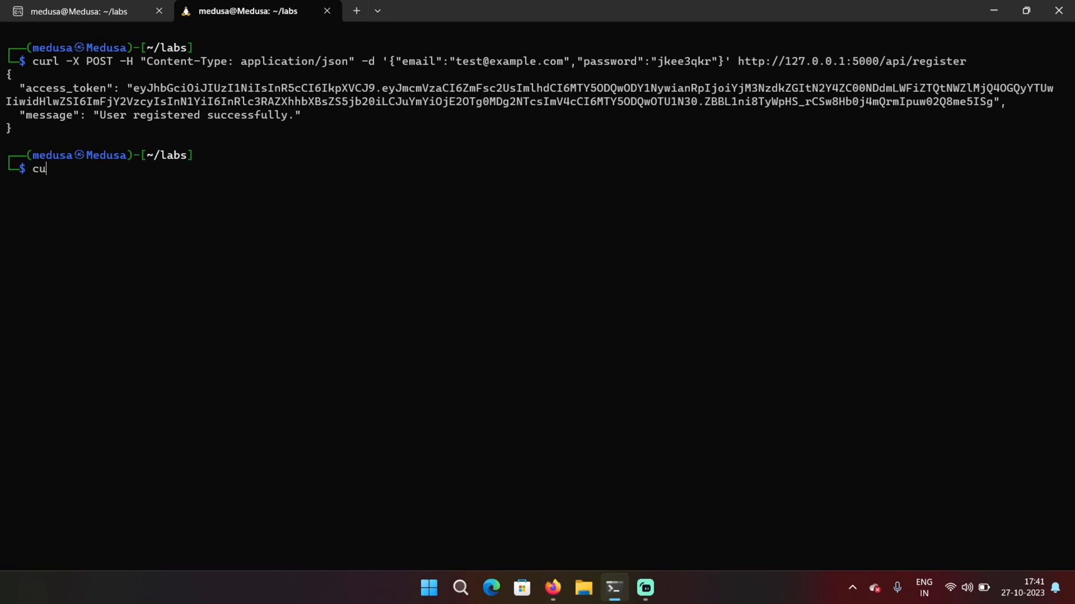
text(rl -X GET)
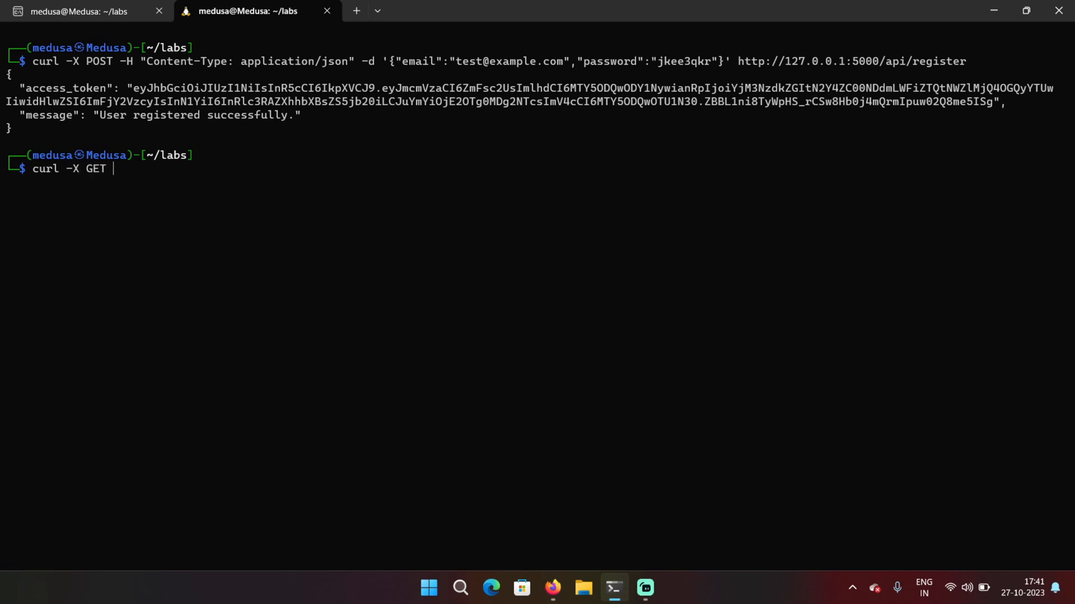
text(http)
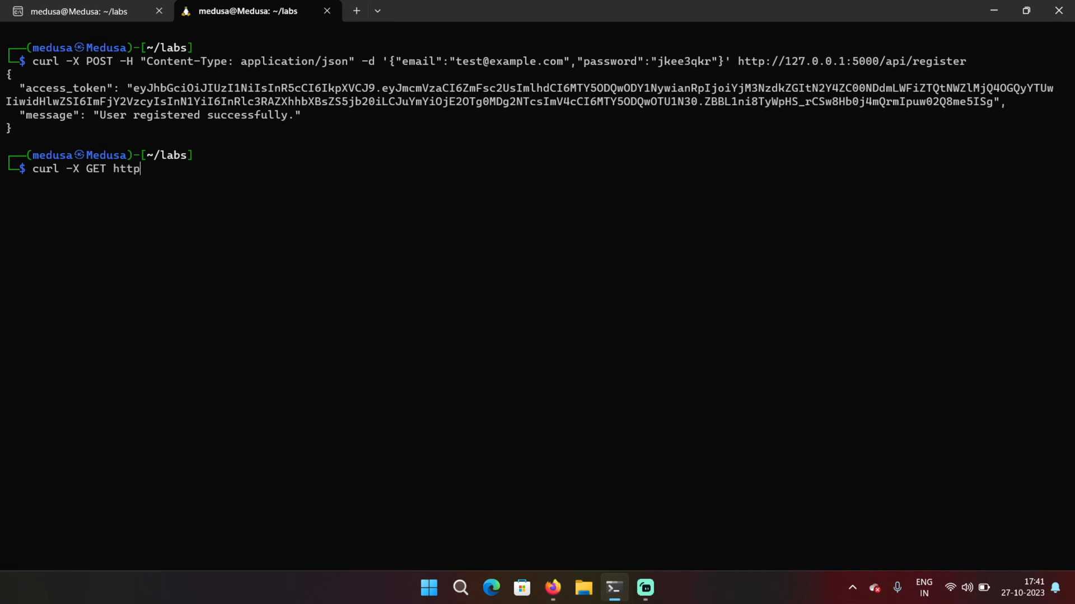
text(://127.0)
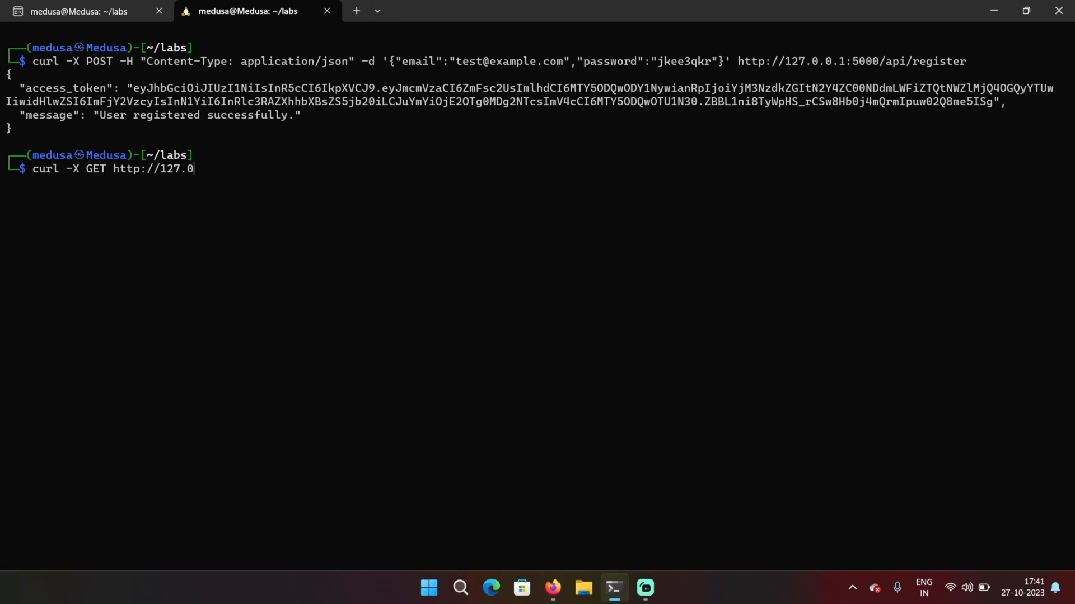
text(.0.1:5000/api/user-profile)
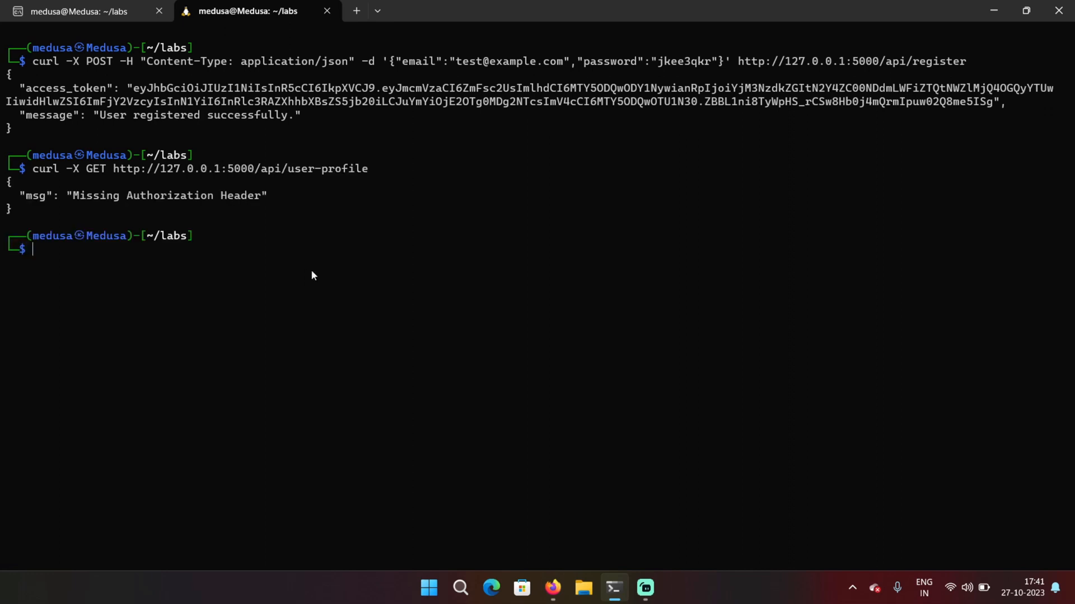
text(curl -X GET http://127.0.0.1:5000/api/user-profile)
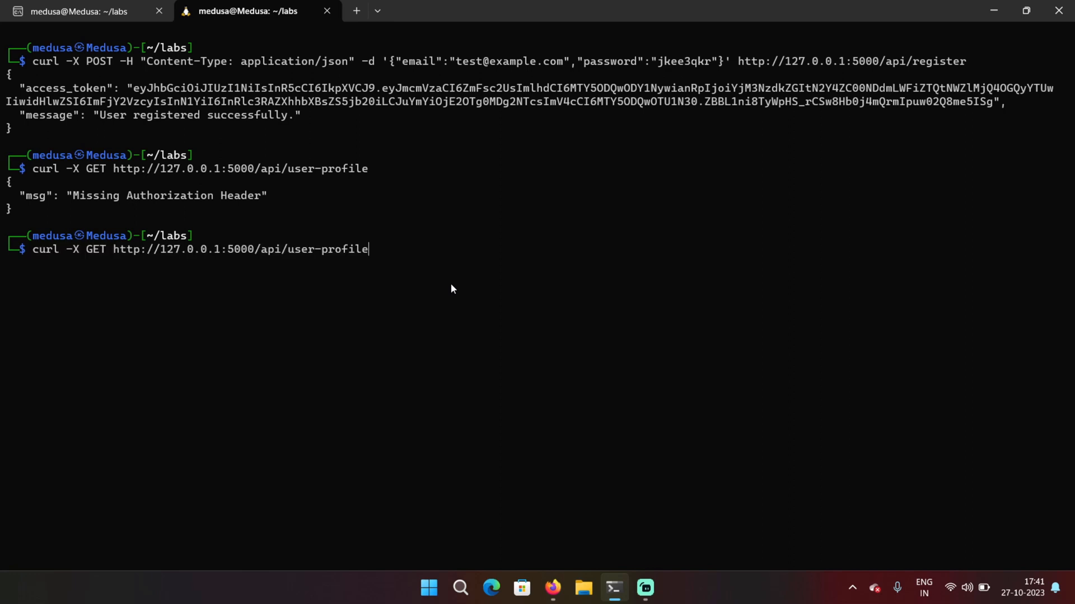
Step: Fetch the profile with the 'Authorization: Bearer' token, then DELETE it and re-check
text(-H ")
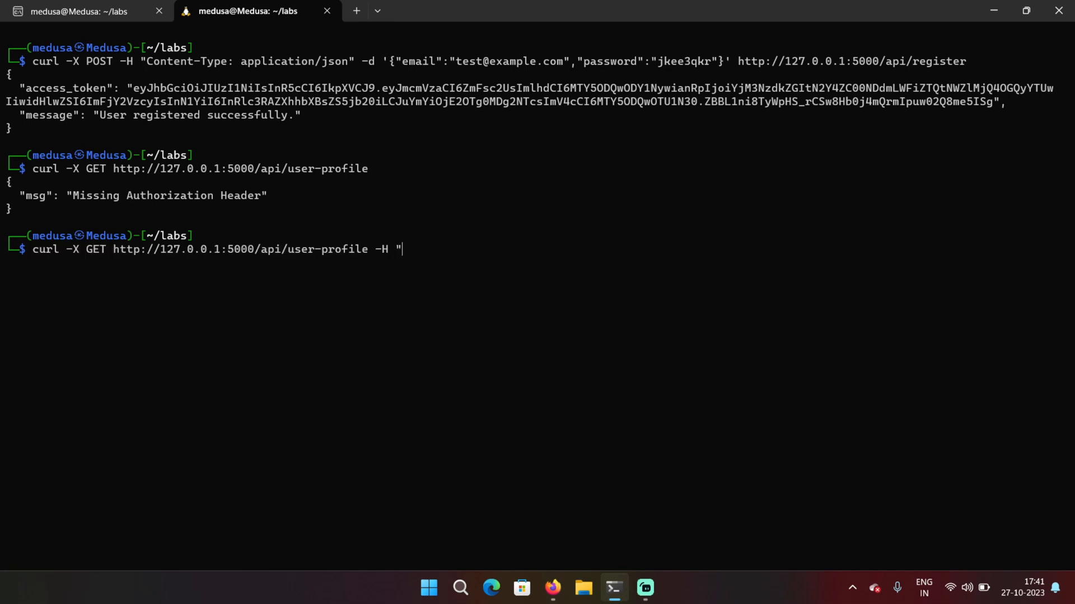
text(Authorization)
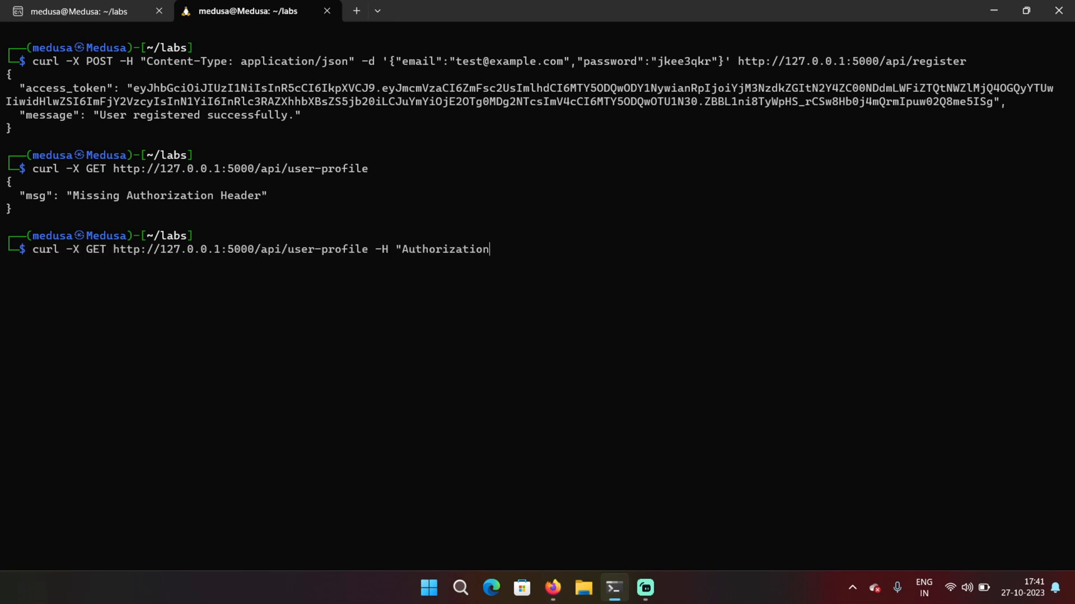
text(:)
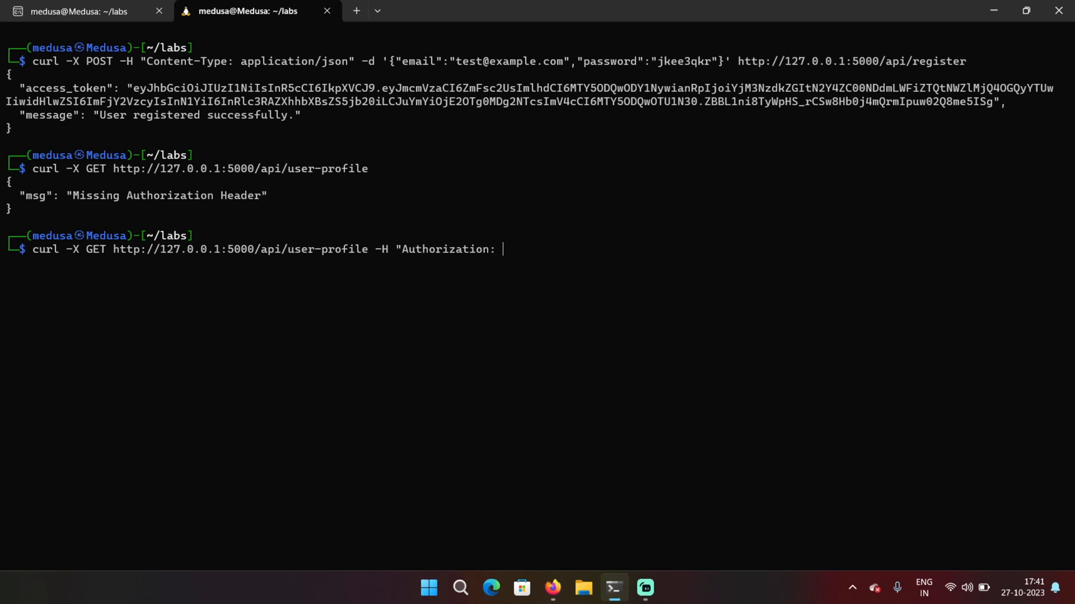
text(Bearer)
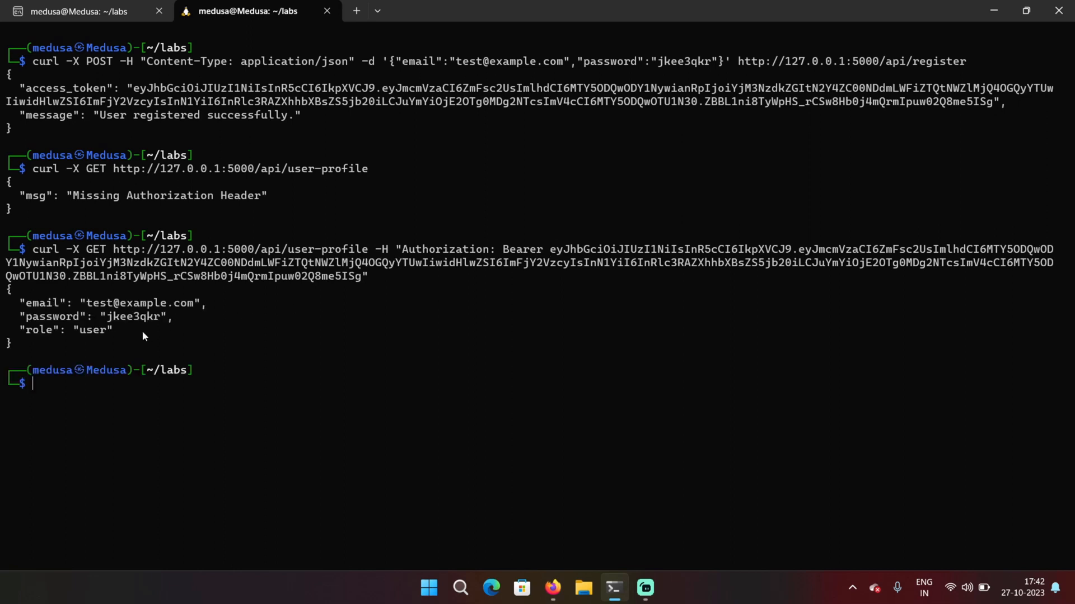
drag(10, 288, 113, 342)
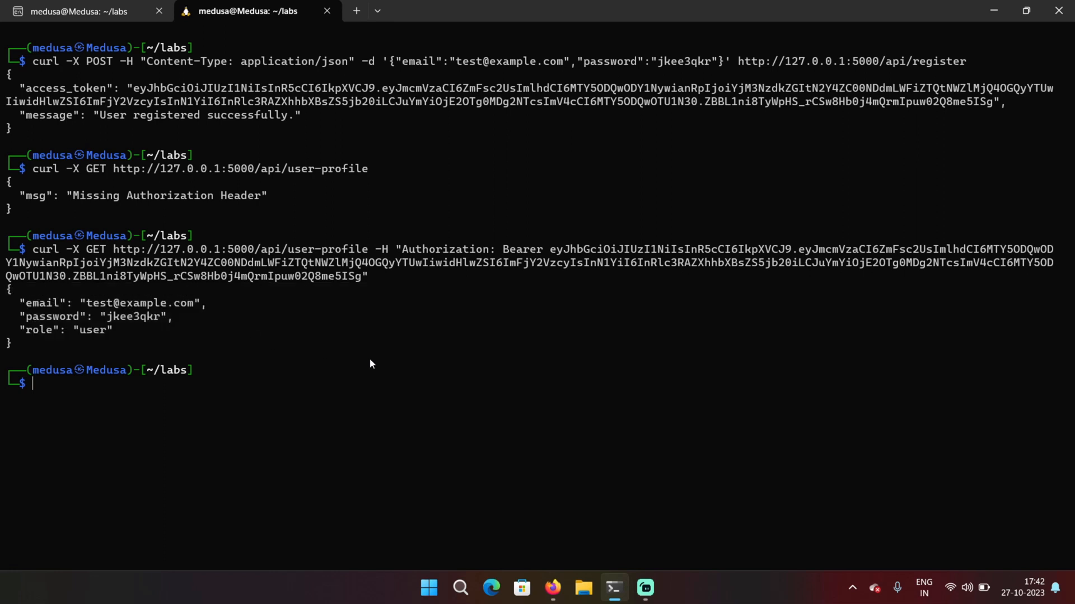
mouse_move(394, 371)
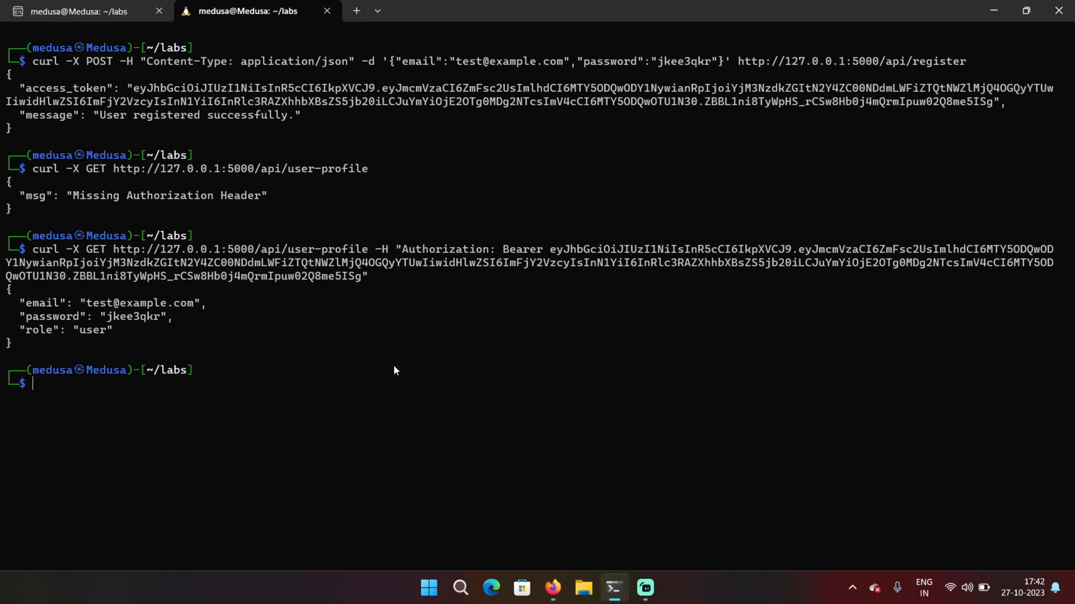
mouse_move(424, 385)
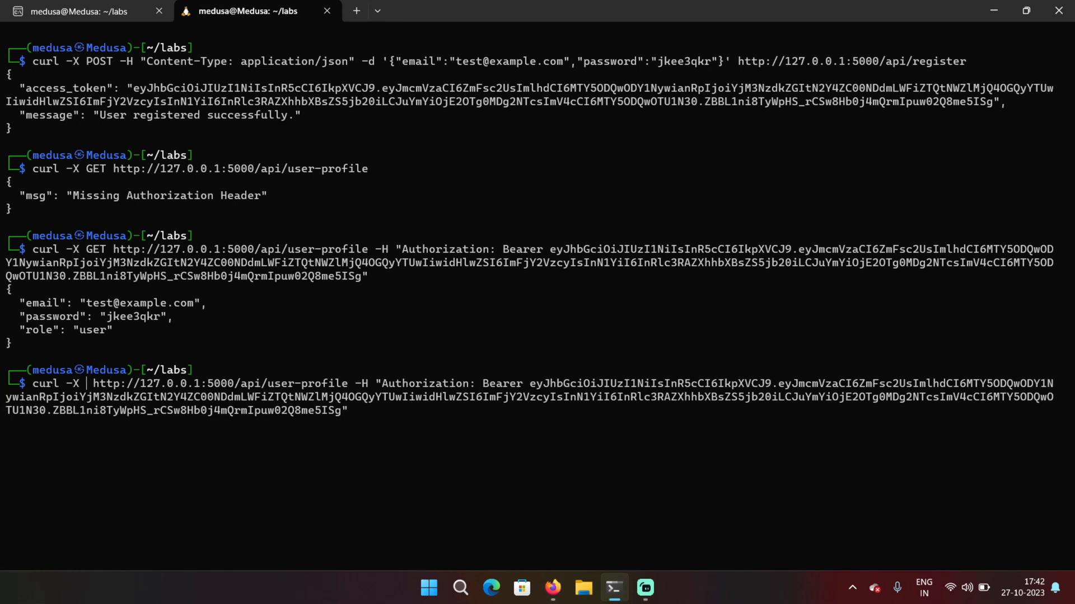
text(DELETE)
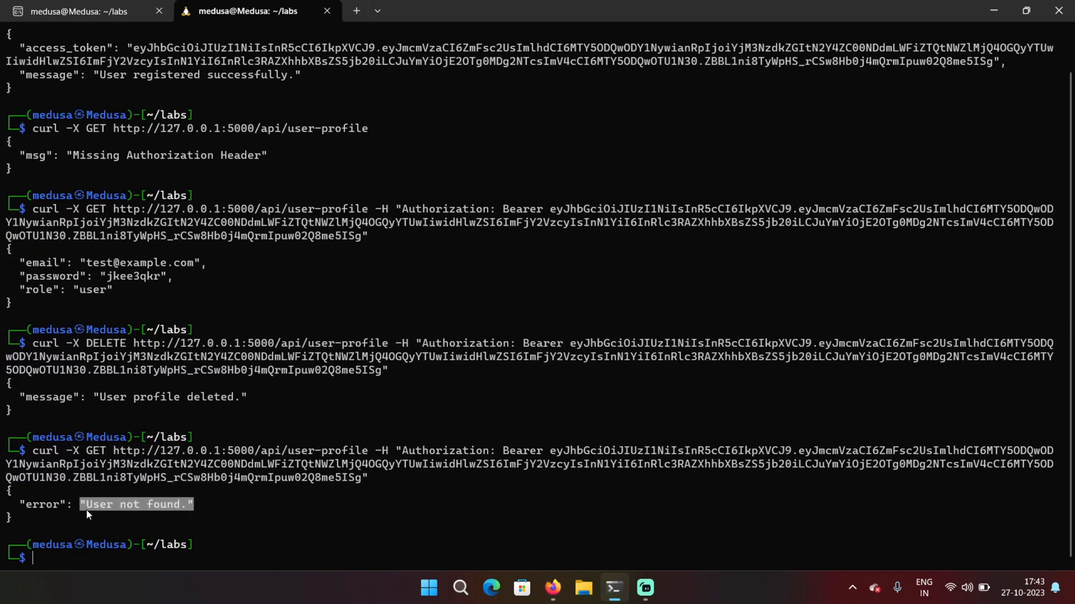
Step: Stop the bfla_vuln Flask server in the first tab and run nano bfla_vuln.py
click(79, 11)
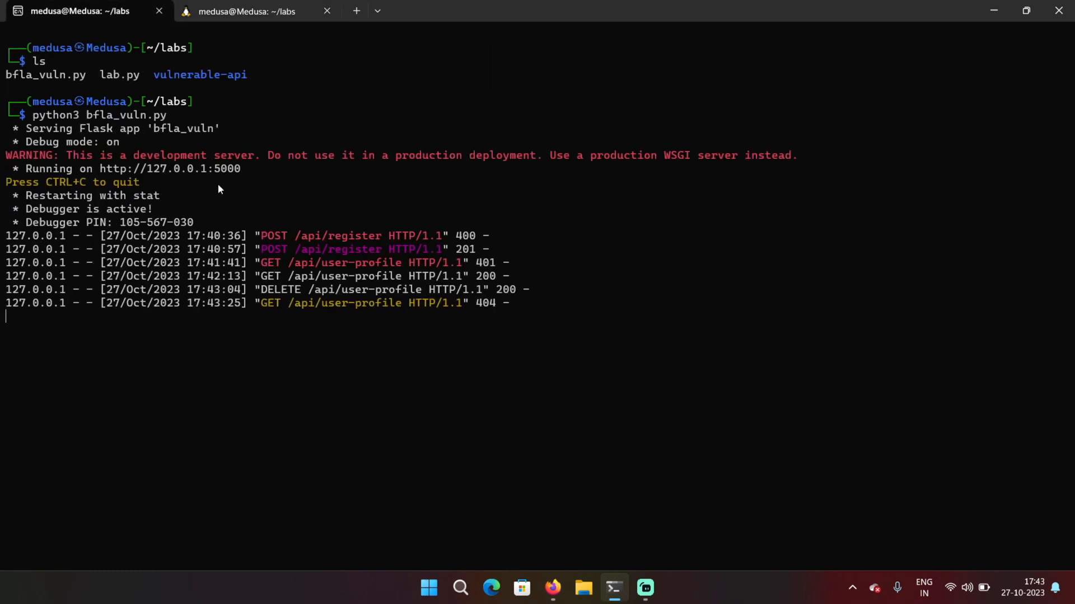
mouse_move(534, 369)
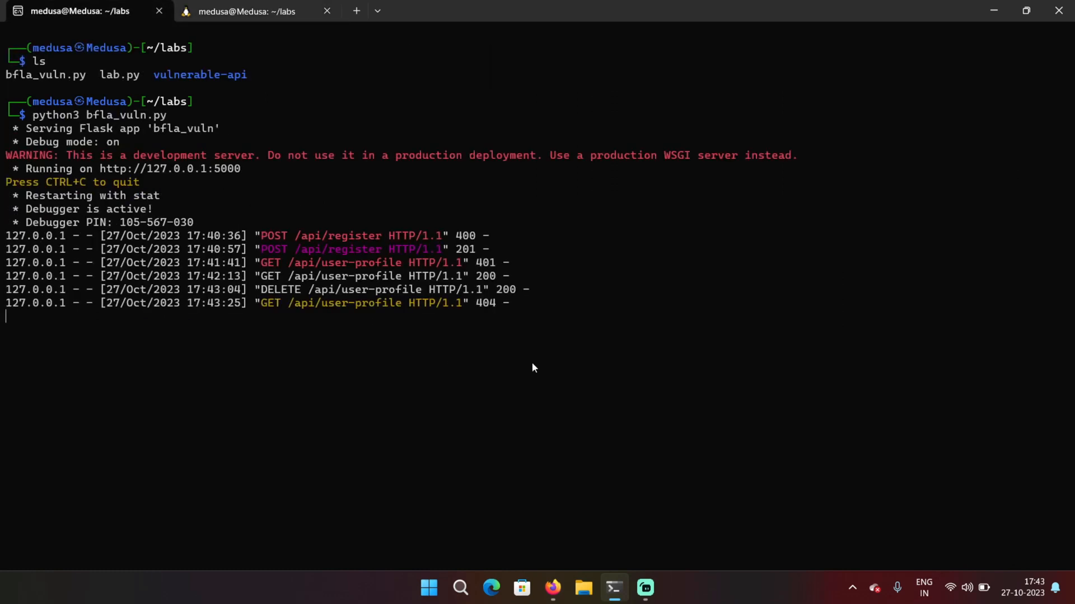
key(ctrl+c)
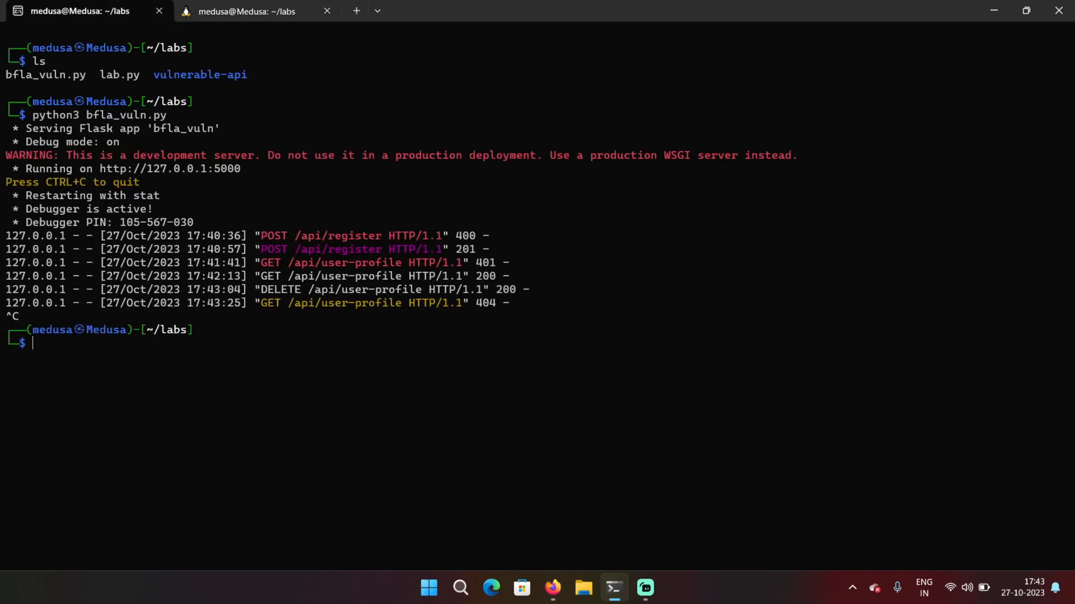
text(nano)
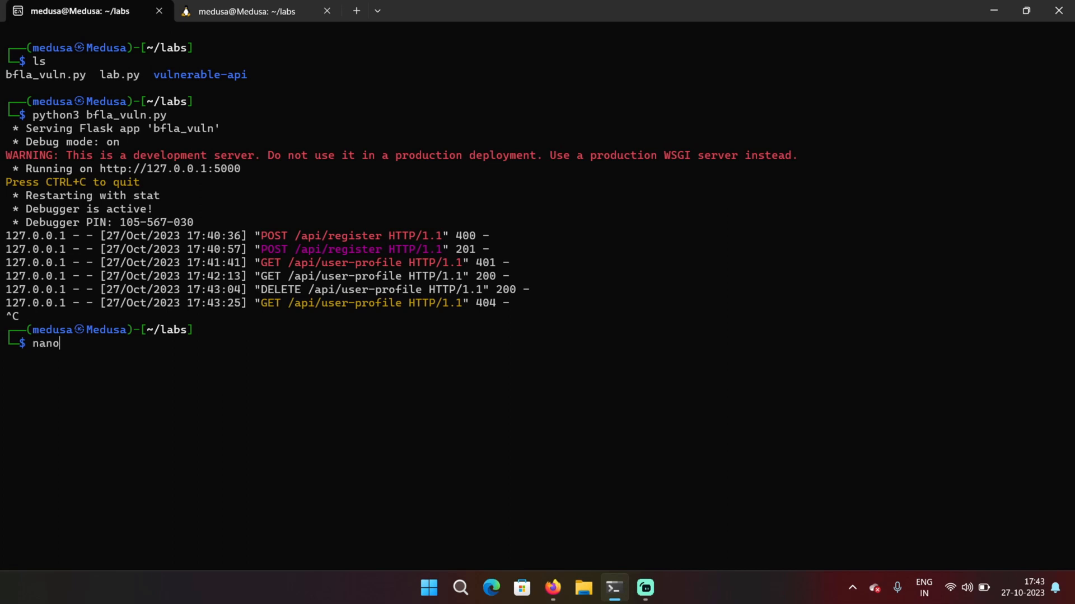
text(bfla_vu)
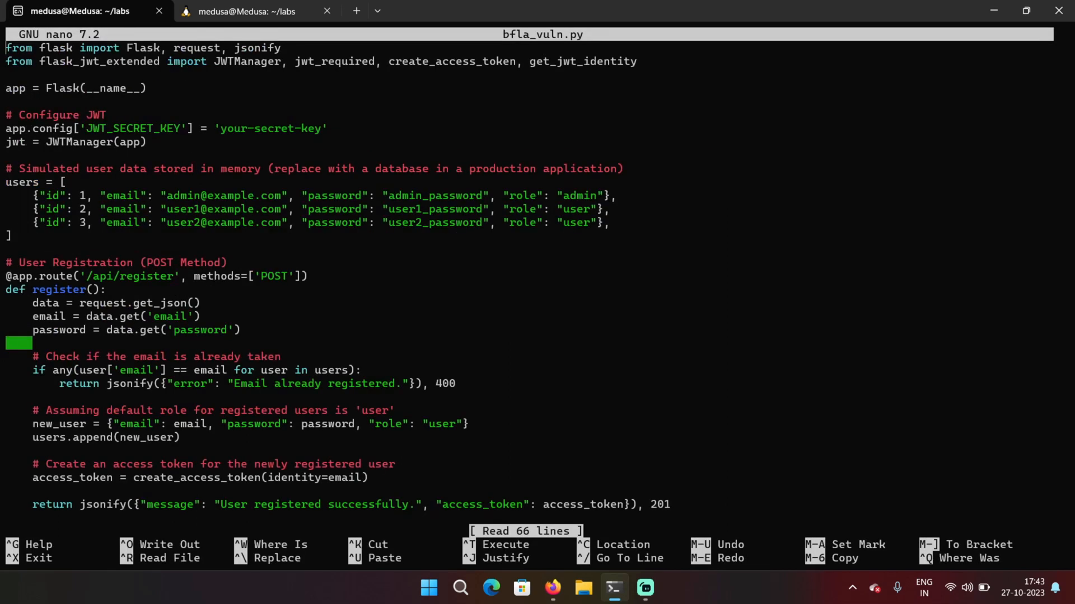
mouse_move(533, 369)
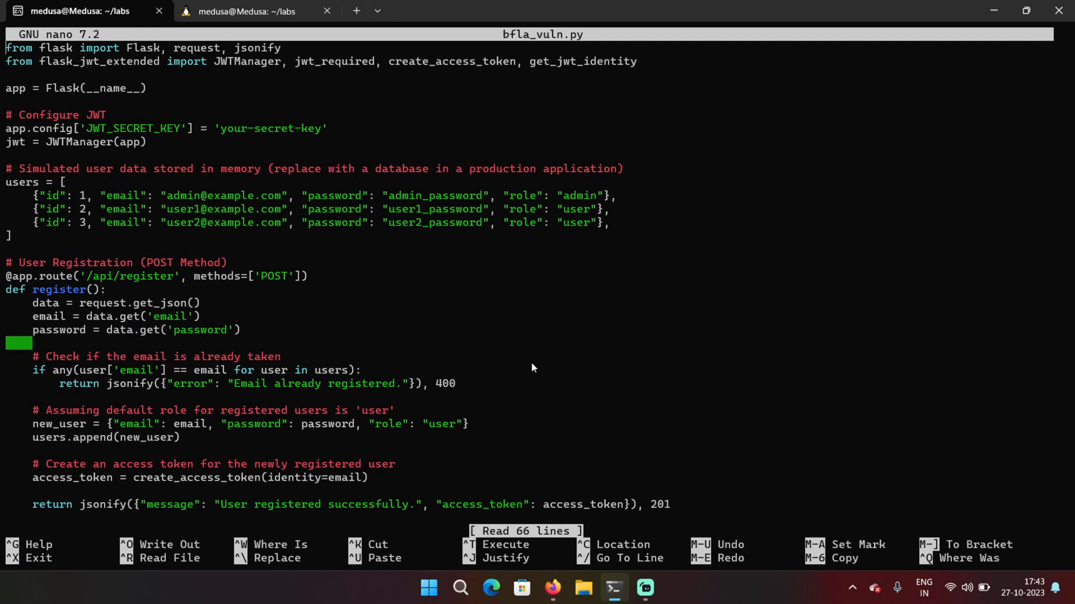
mouse_move(531, 364)
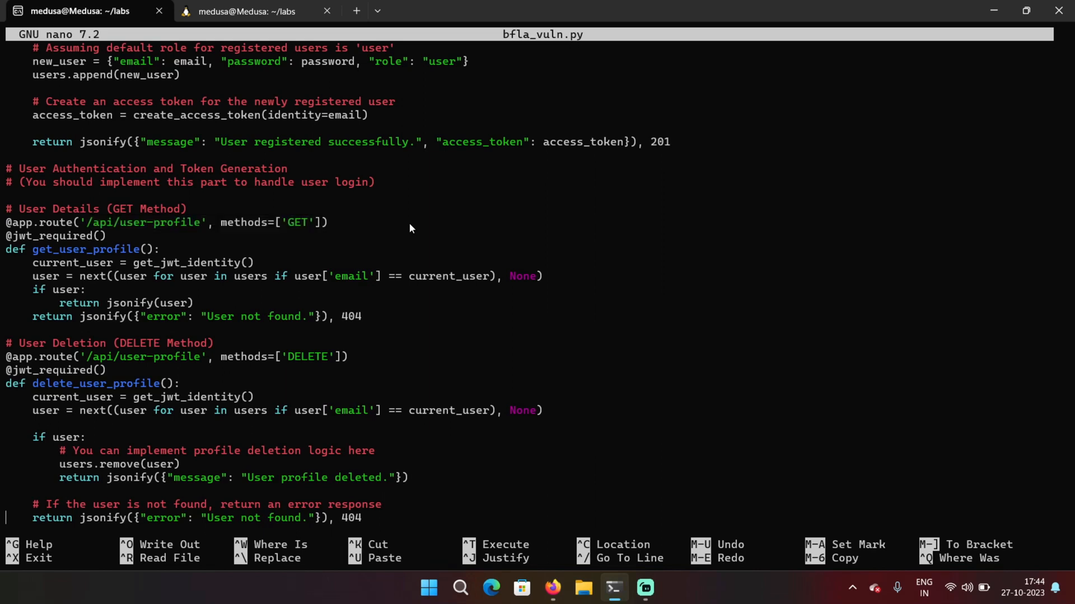
mouse_move(204, 281)
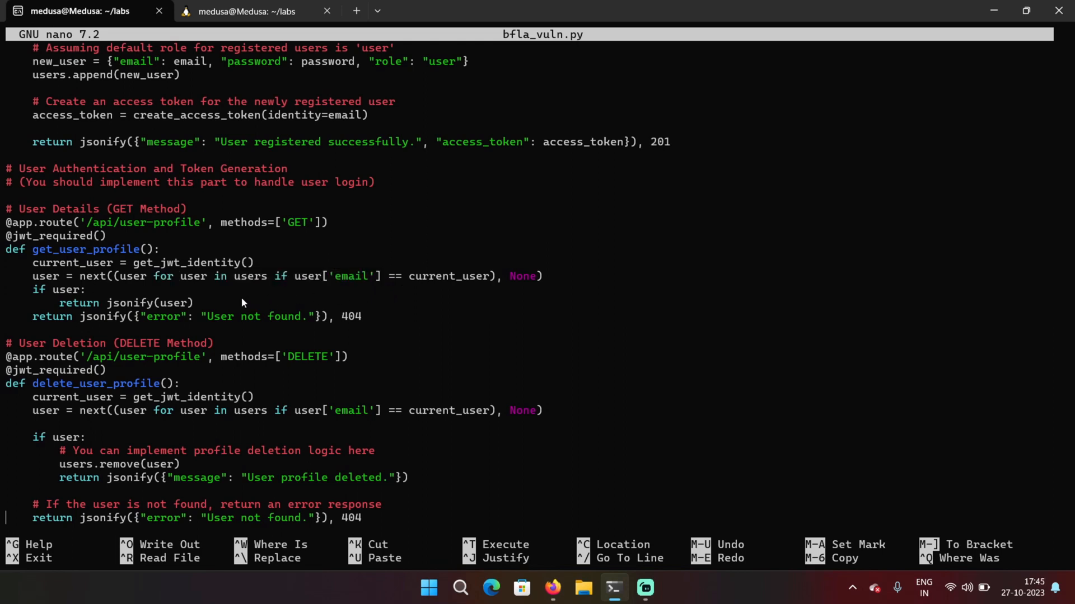
Step: Scroll bfla_vuln.py down to the delete_user_profile route with no admin check
double_click(256, 315)
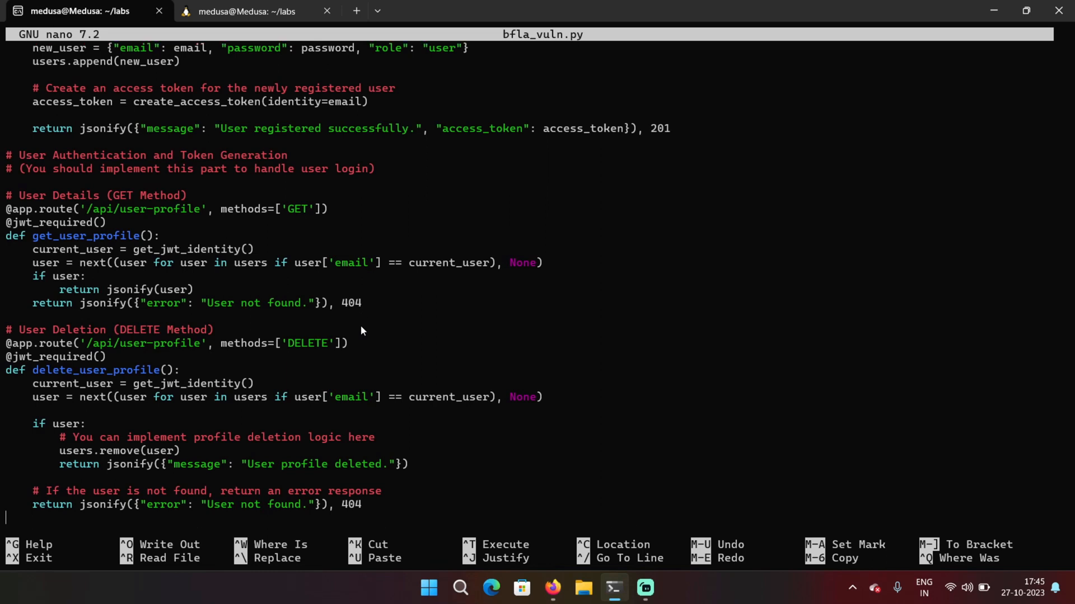
scroll(down, 3)
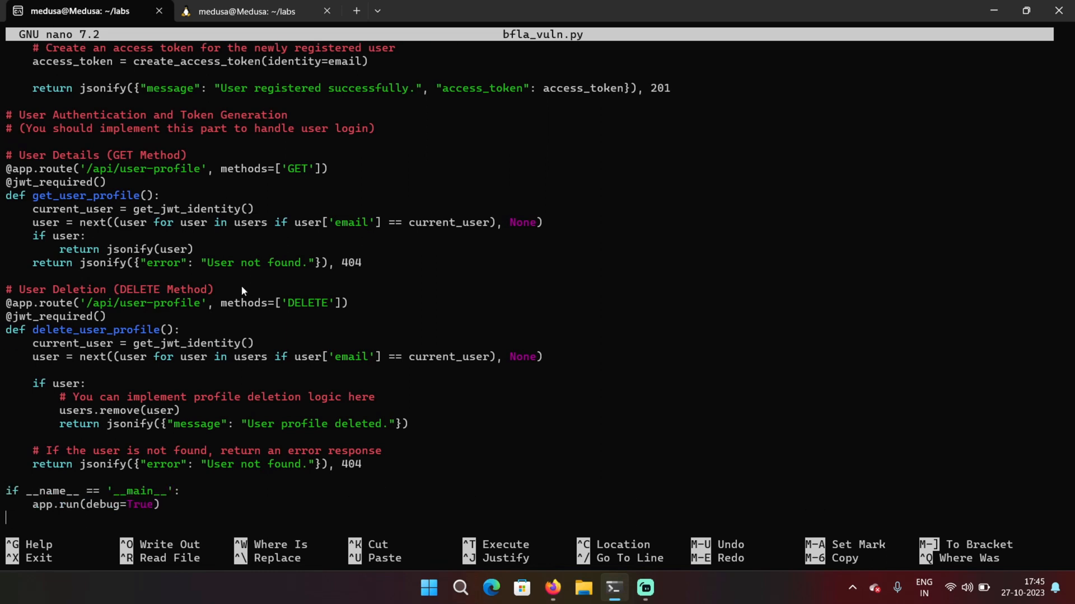
drag(134, 303, 134, 316)
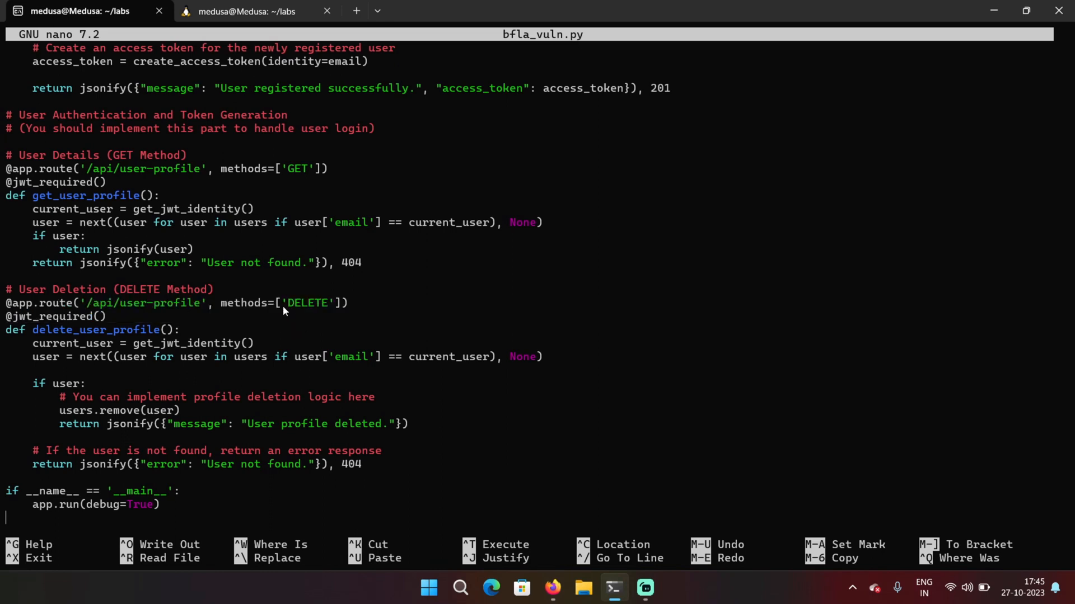
double_click(307, 302)
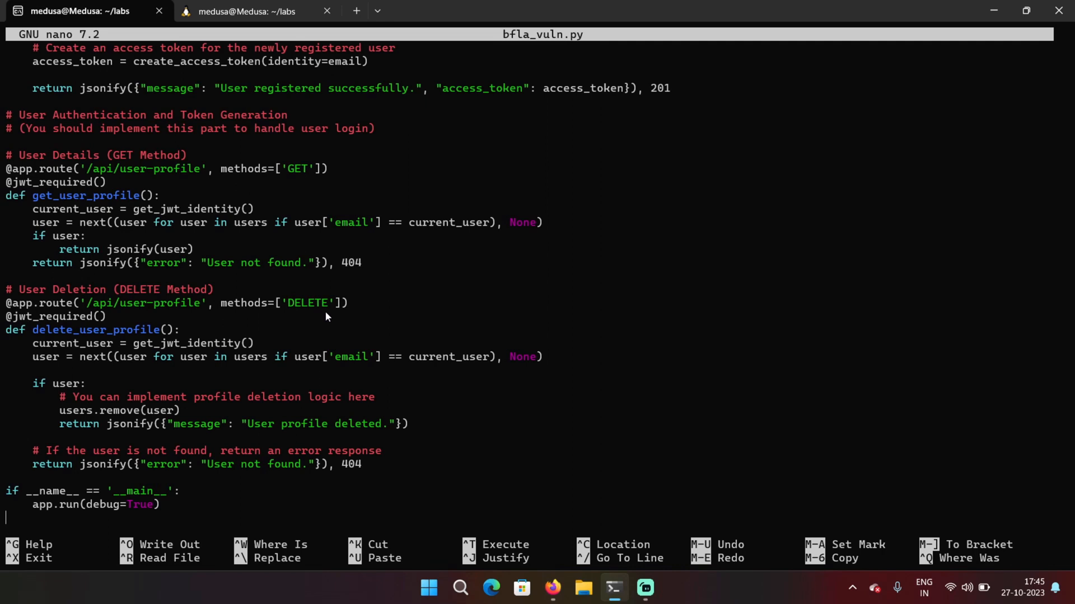
mouse_move(256, 347)
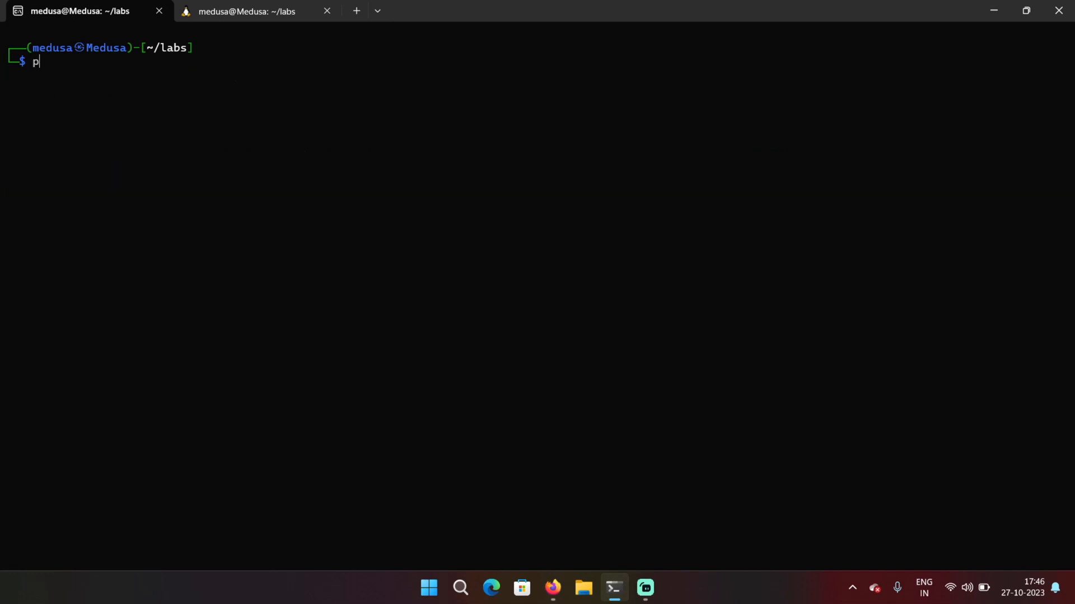
Step: Run python3 lab.py to start the fixed Flask server
text(ython3 lab.py)
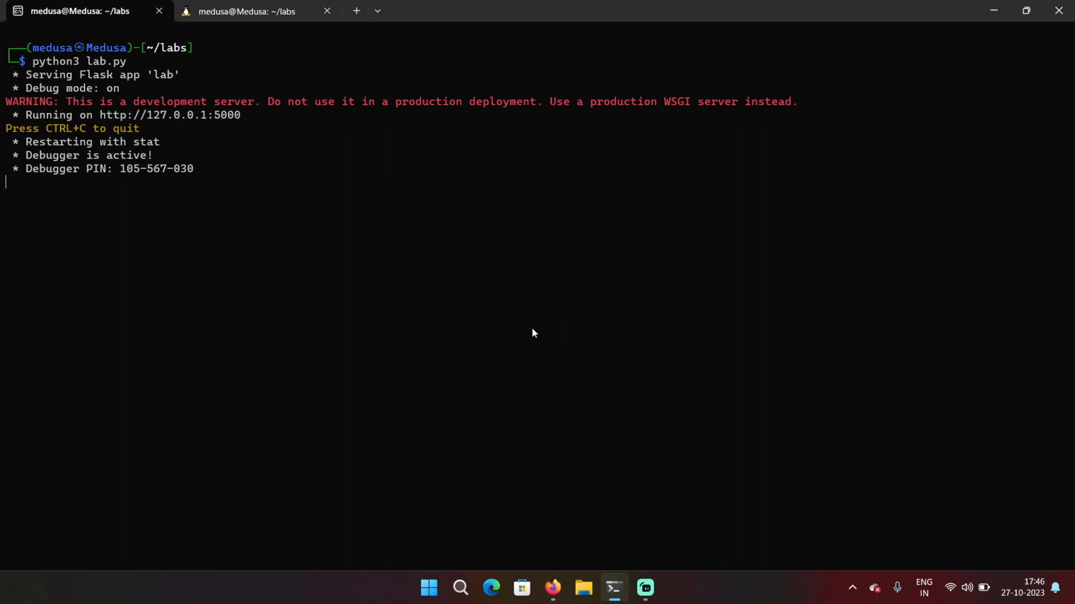
mouse_move(292, 248)
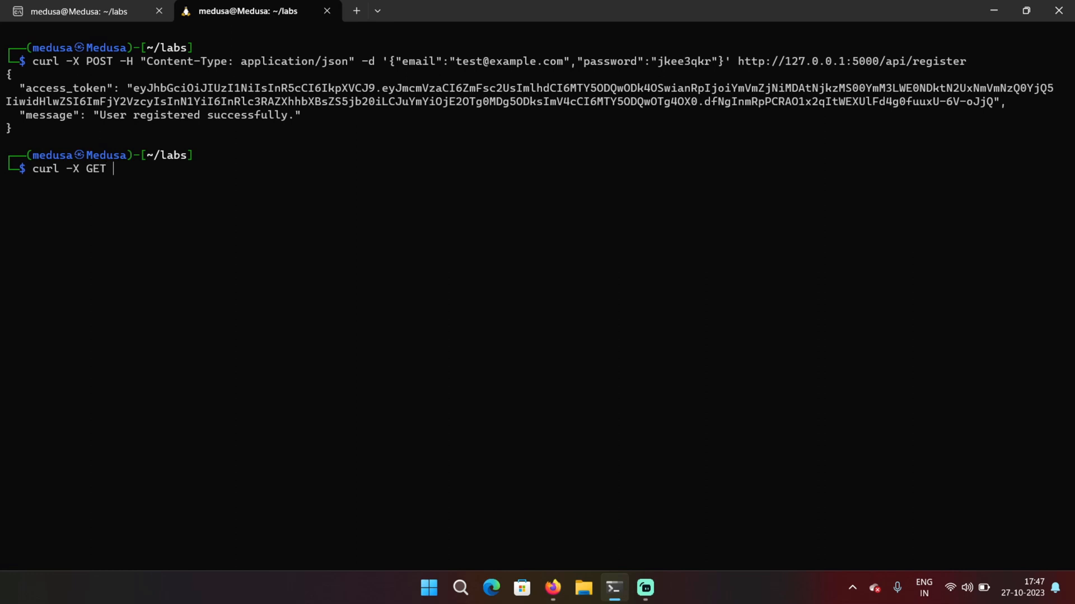
Step: Curl GET then DELETE /api/user-profile with the Bearer token, getting 'Admin privilege required'
text(http://127.0.0.1:5000/api/)
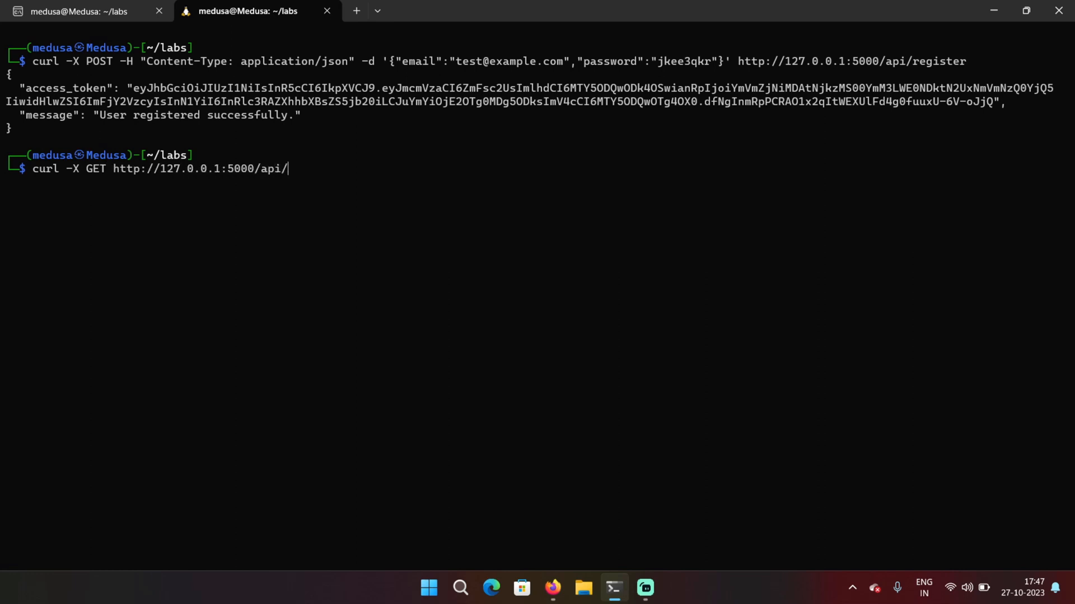
text(user-profile)
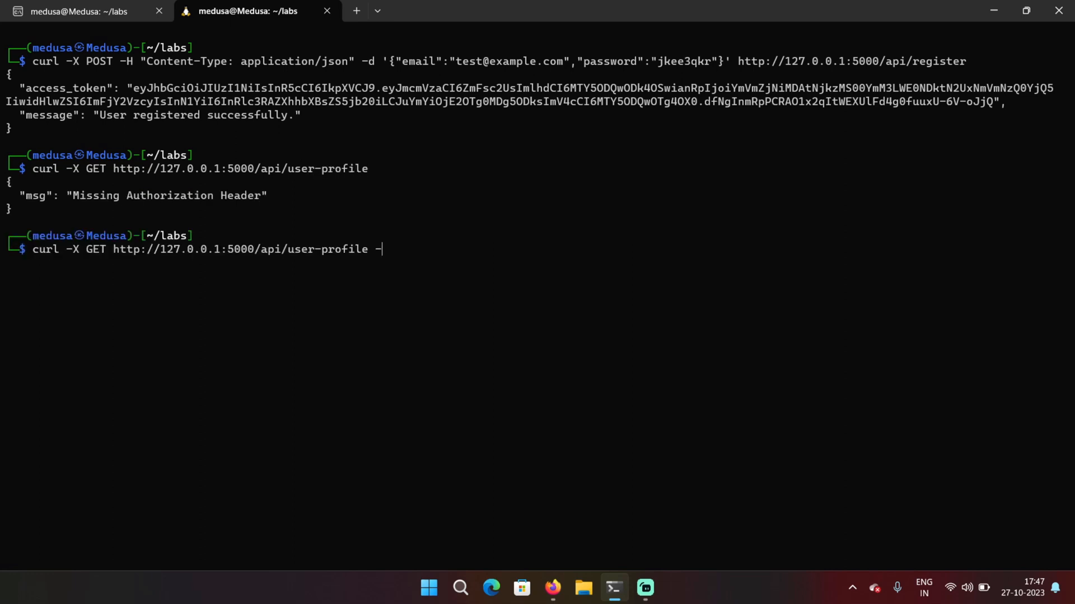
text(H "Authoriz)
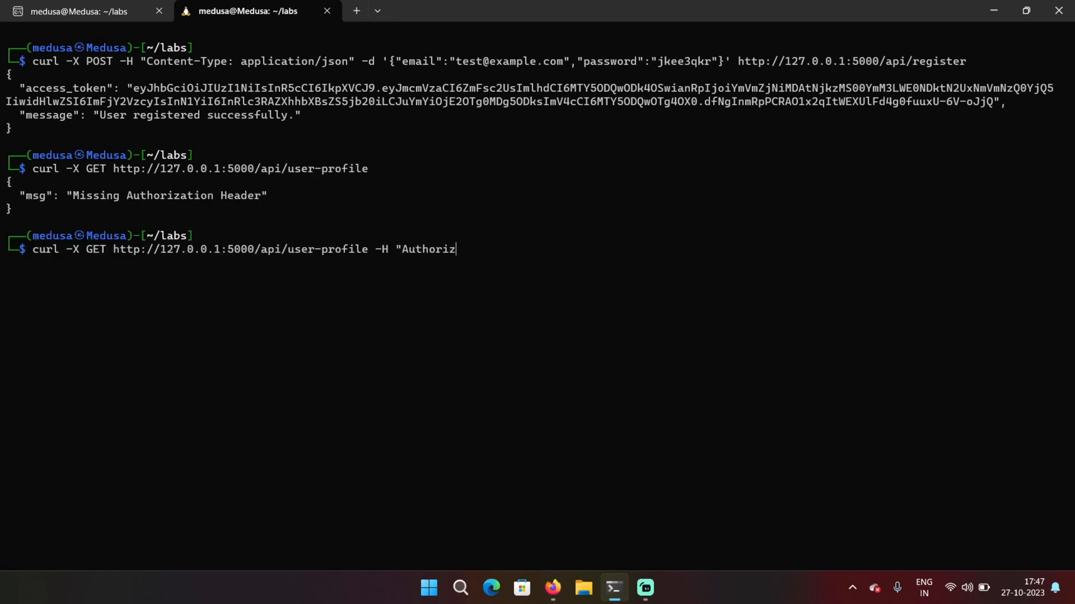
text(ation: B)
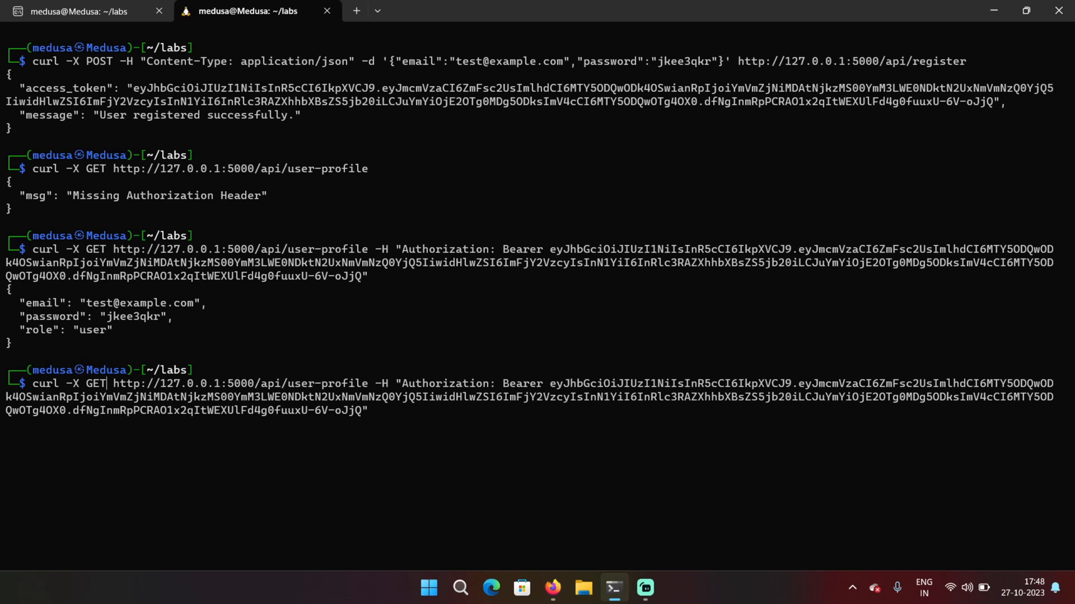
text(DELETE)
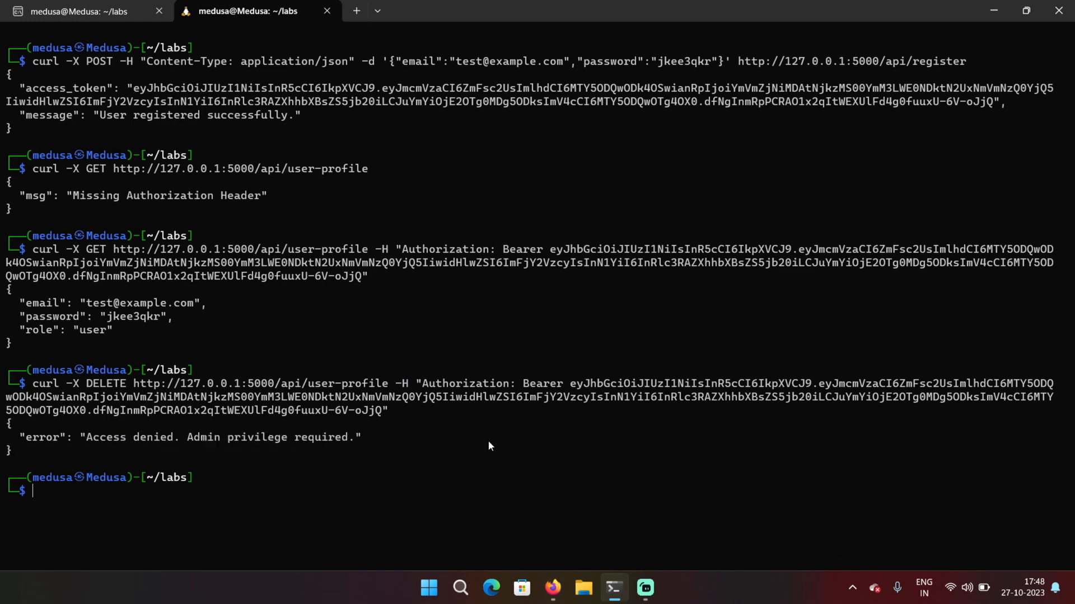
mouse_move(480, 448)
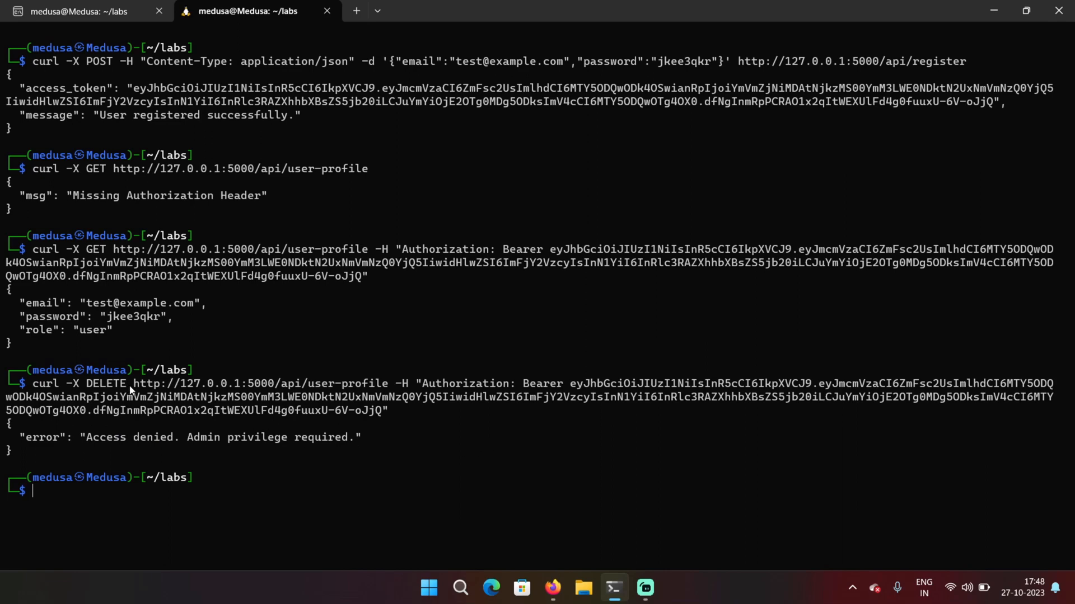
mouse_move(430, 448)
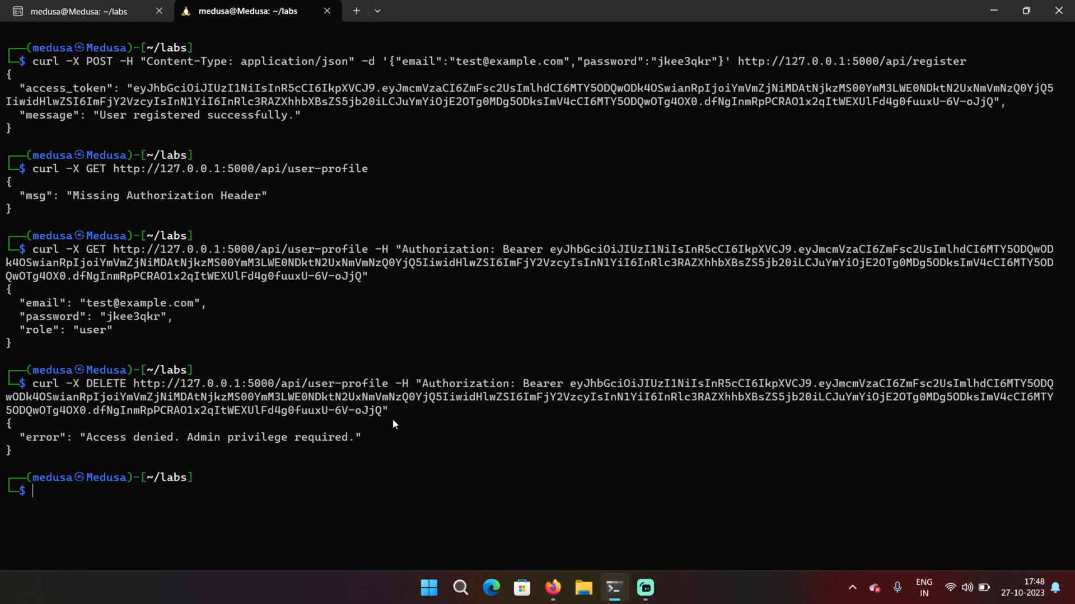
Step: Stop the lab server in the first tab and open lab.py in nano
click(79, 11)
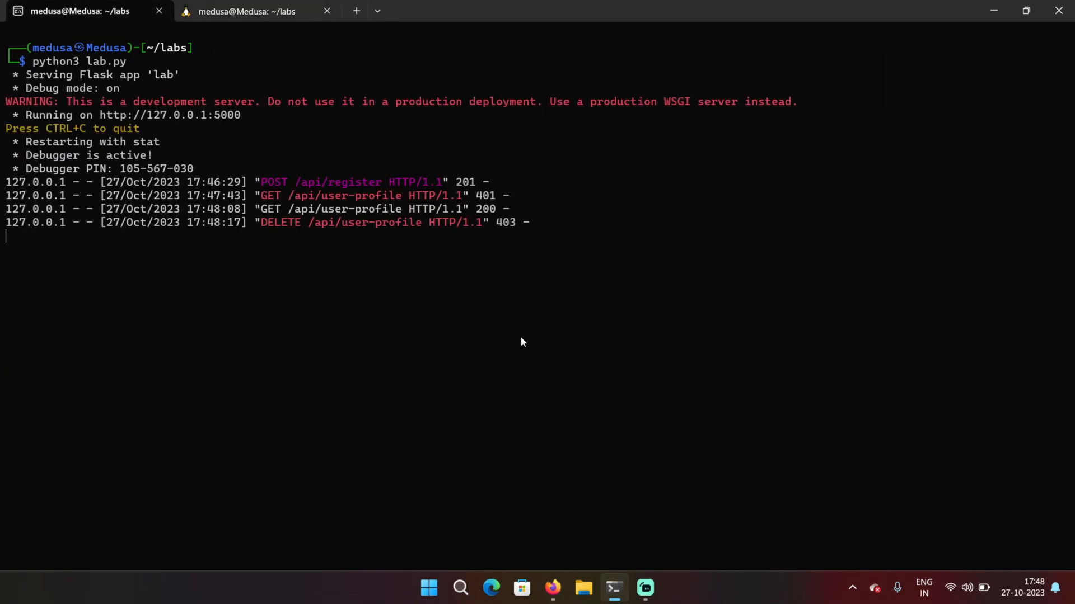
key(ctrl+c)
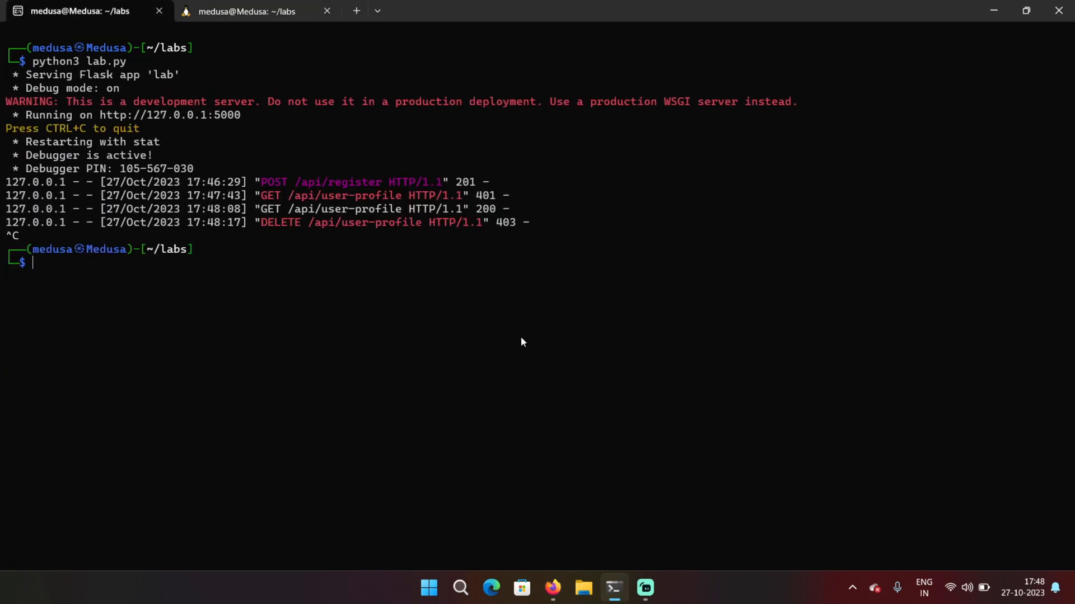
text(nano lab)
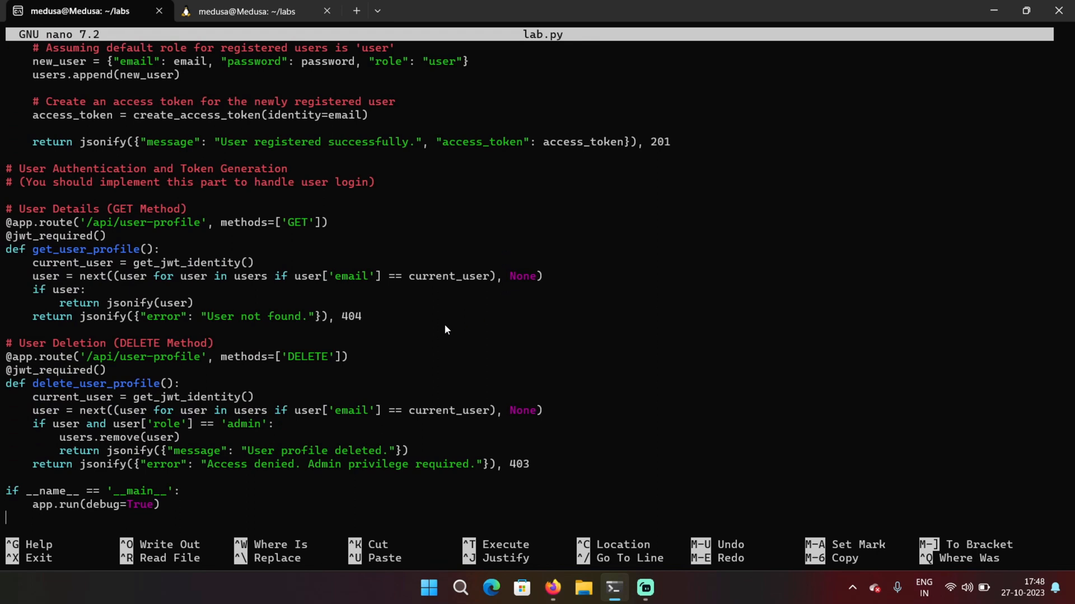
mouse_move(241, 404)
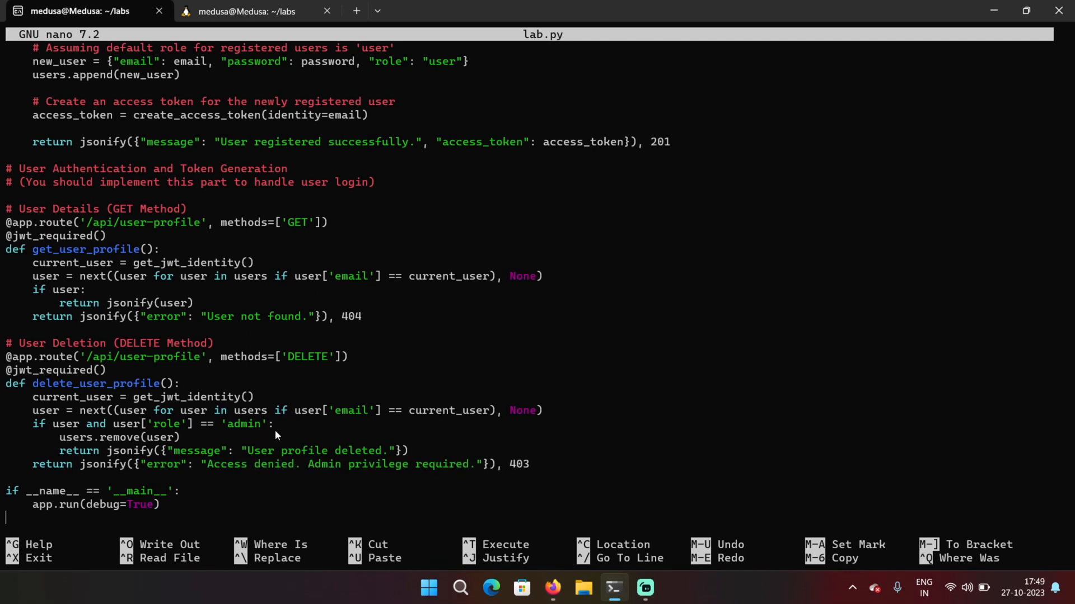
mouse_move(439, 429)
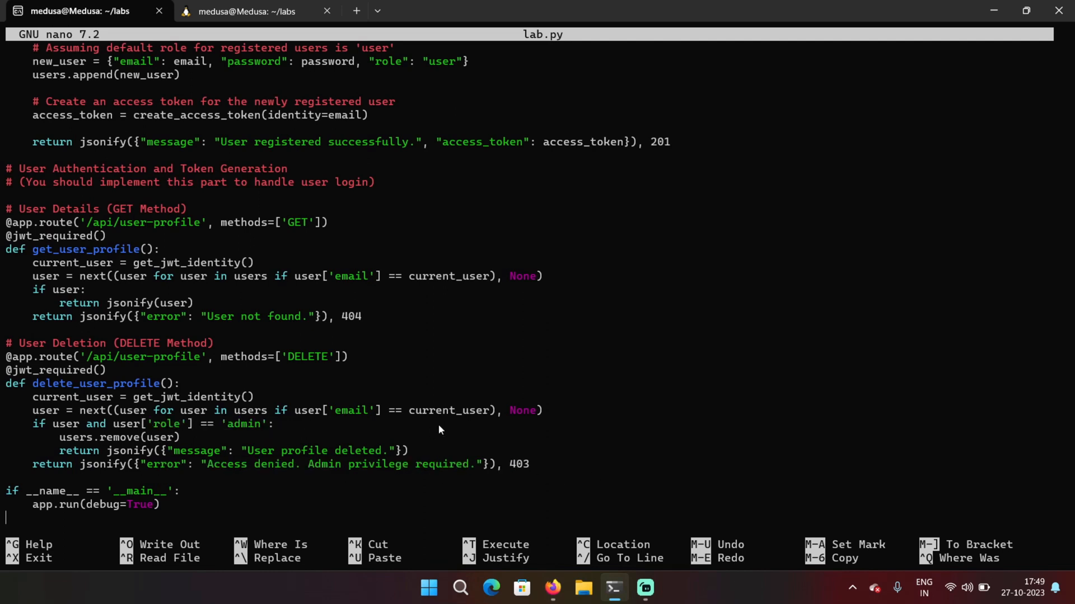
mouse_move(446, 427)
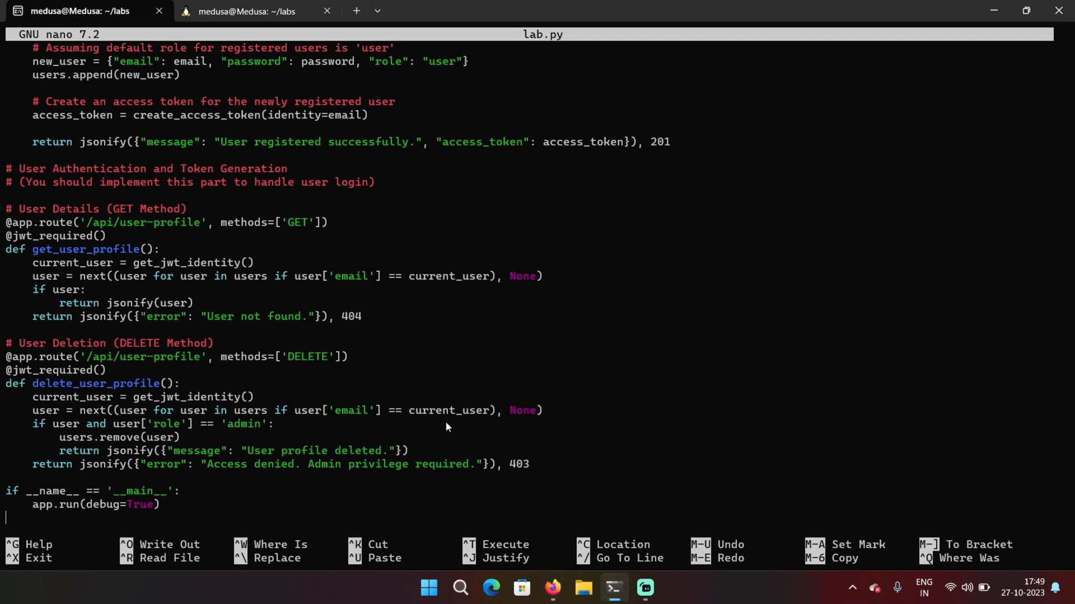
mouse_move(467, 438)
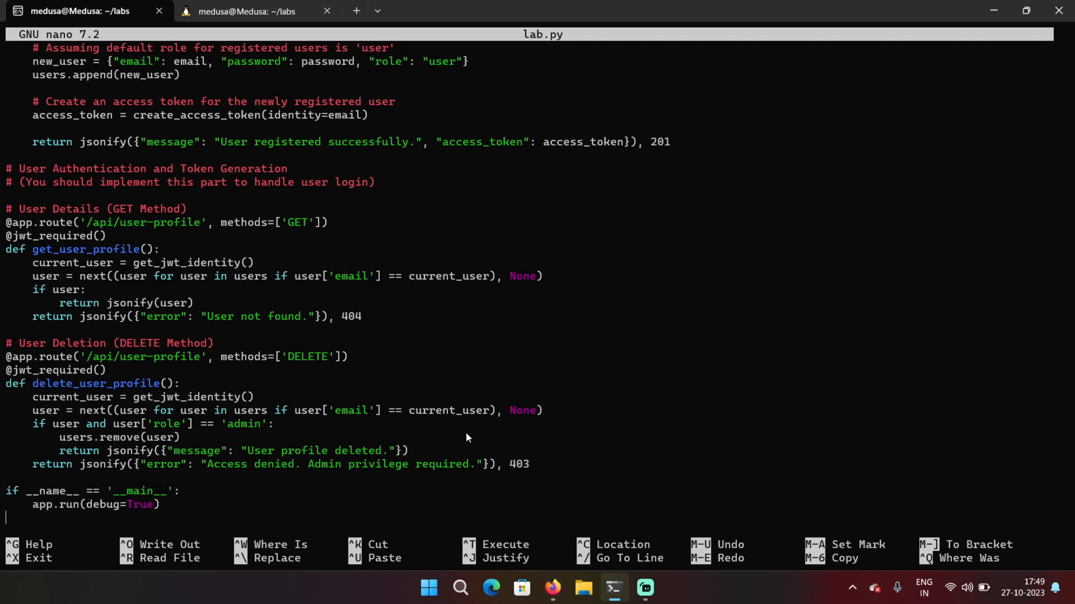
mouse_move(458, 442)
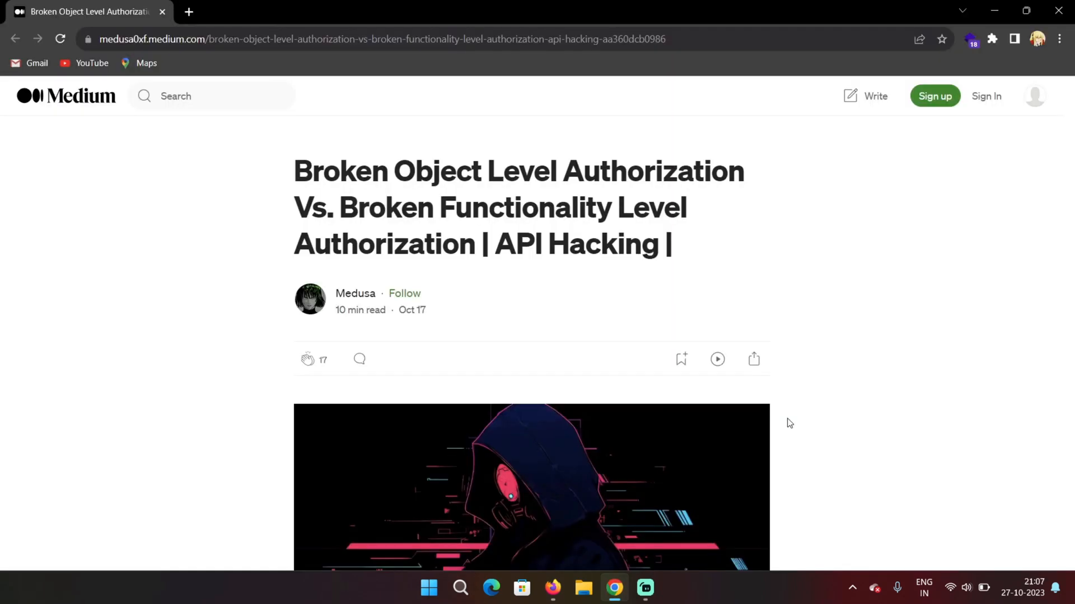
Step: Scroll the Medium BOLA vs BFLA article down to its mitigation code and response examples
scroll(down, 3)
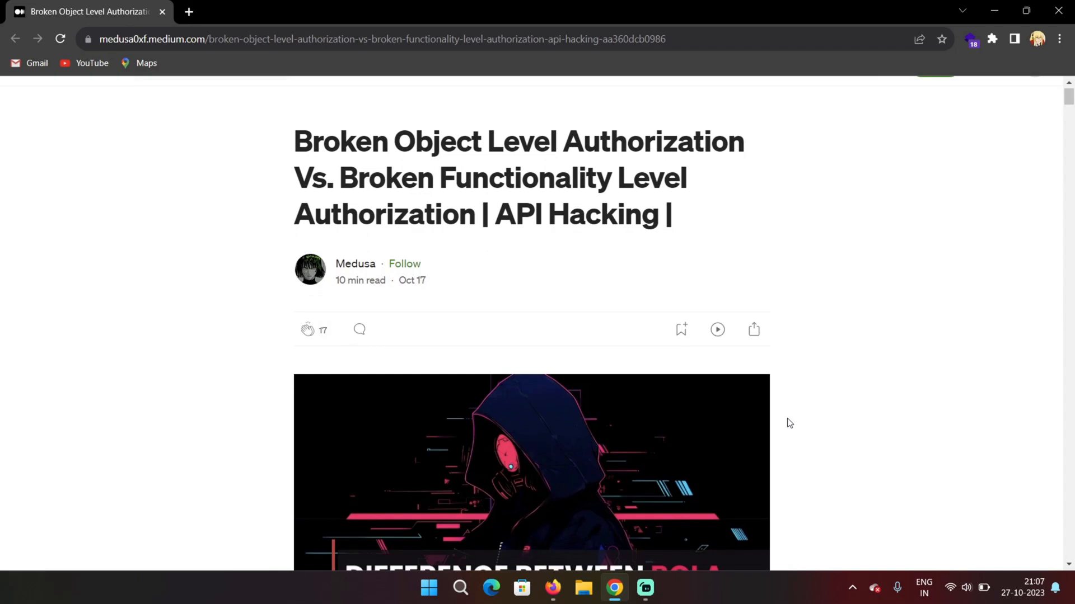
scroll(down, 3)
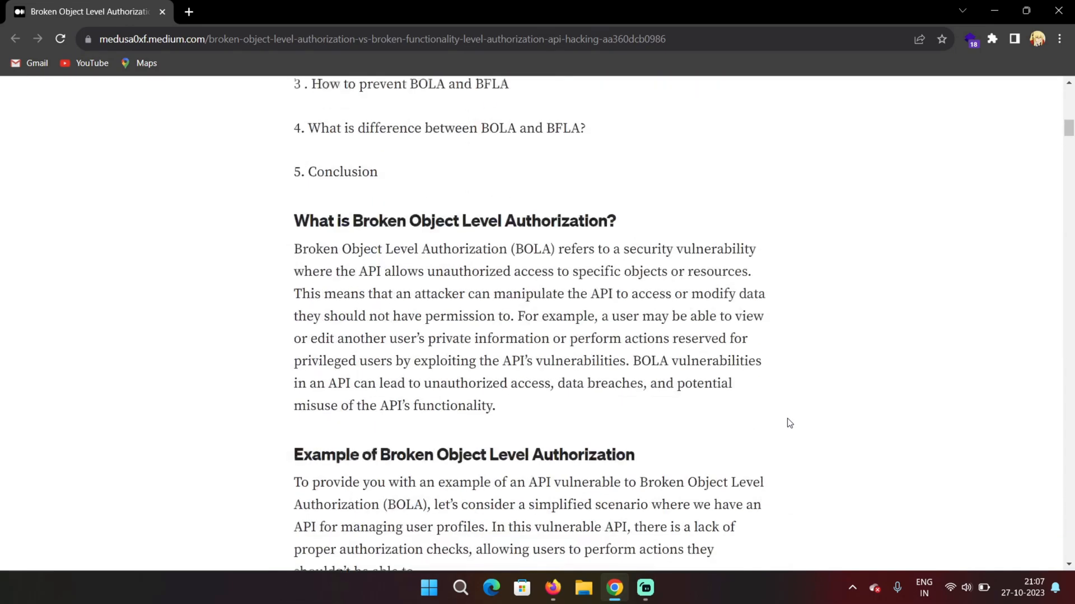
scroll(down, 3)
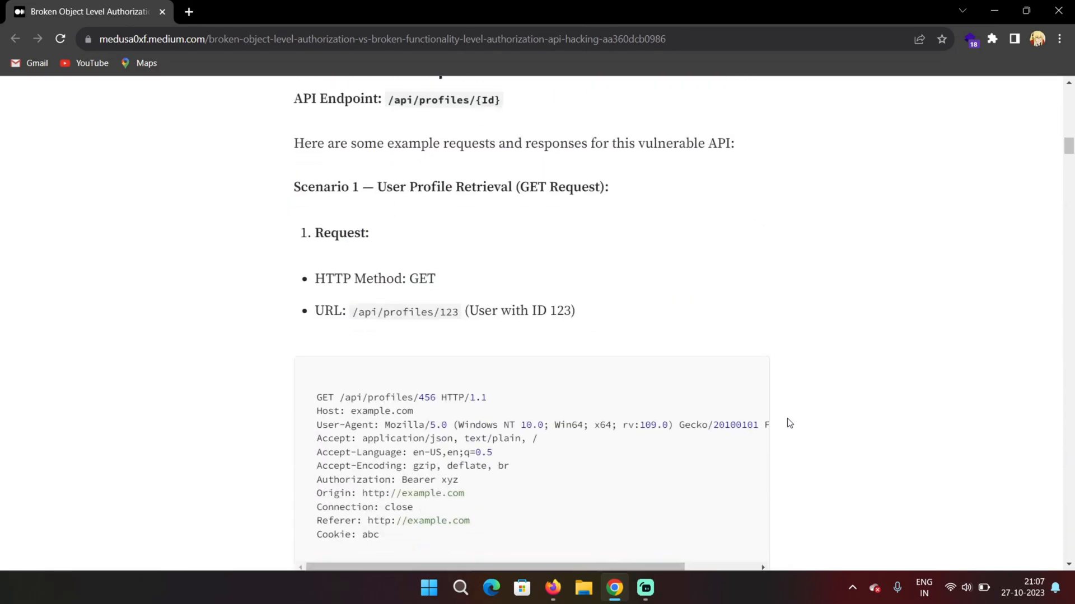
scroll(down, 3)
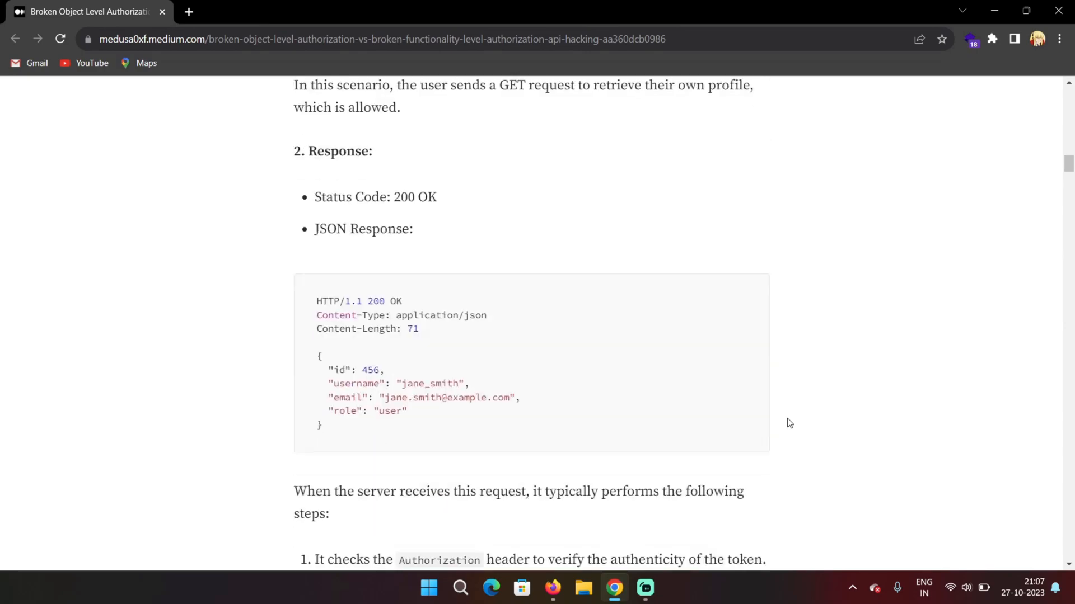
scroll(down, 3)
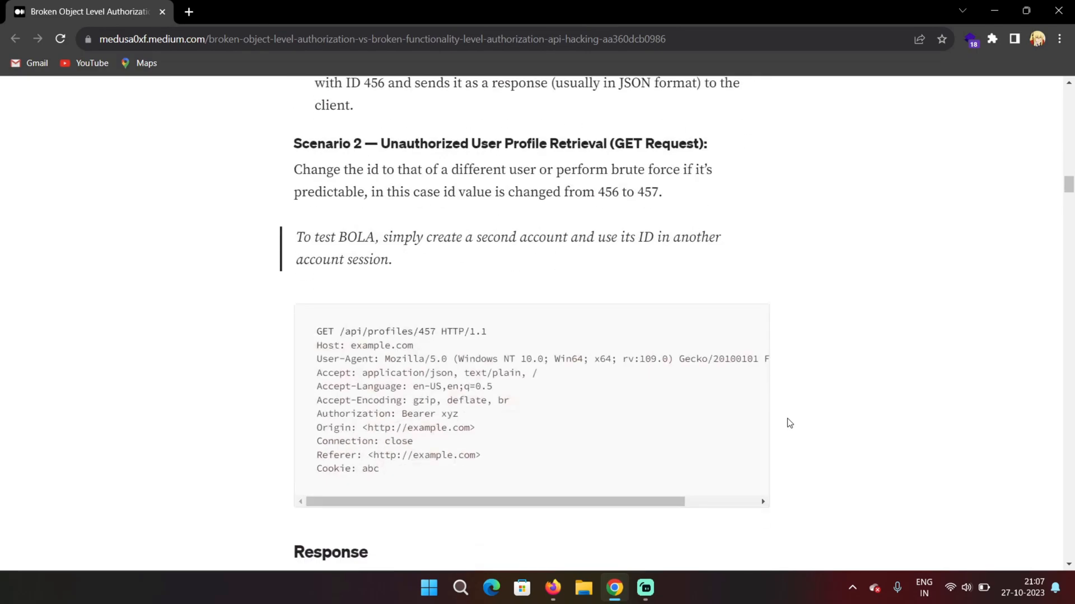
scroll(down, 3)
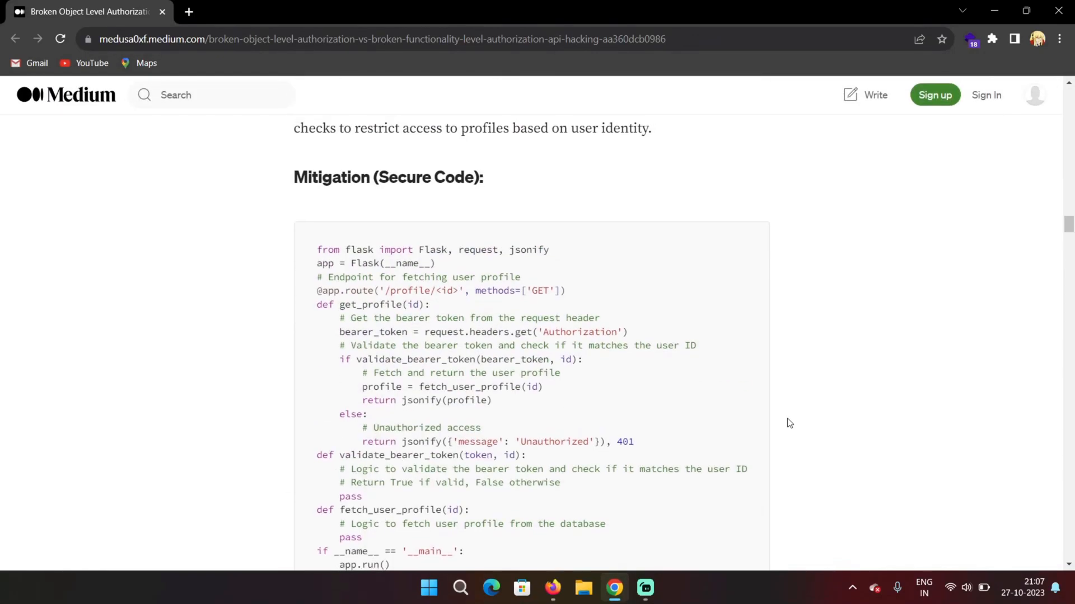
scroll(down, 3)
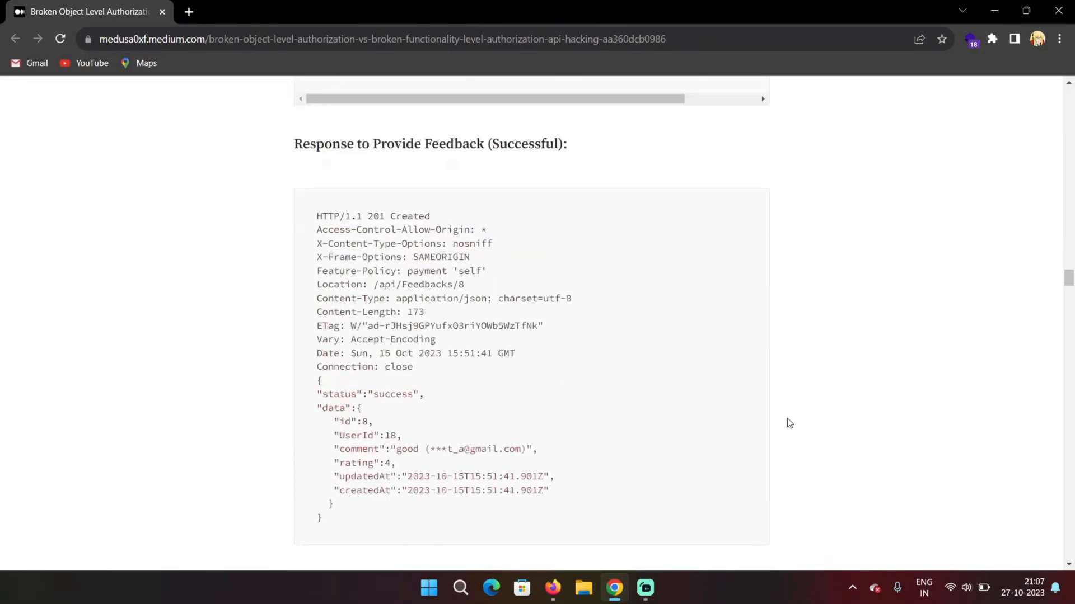